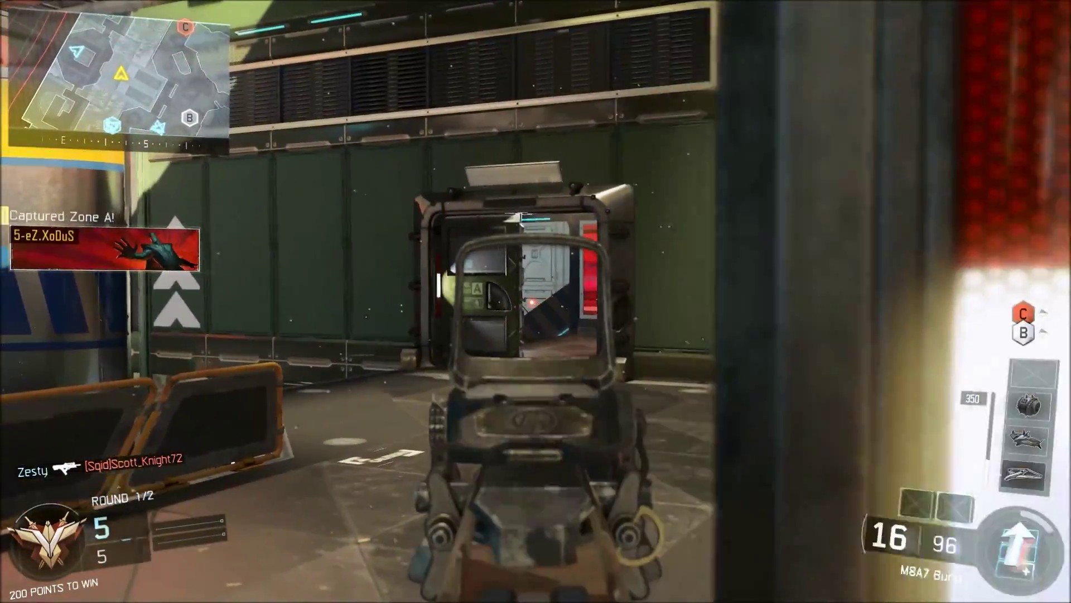
Get past the Black Ops III title screen and quit the game
{"action": "left_click", "coordinate": [535, 302]}
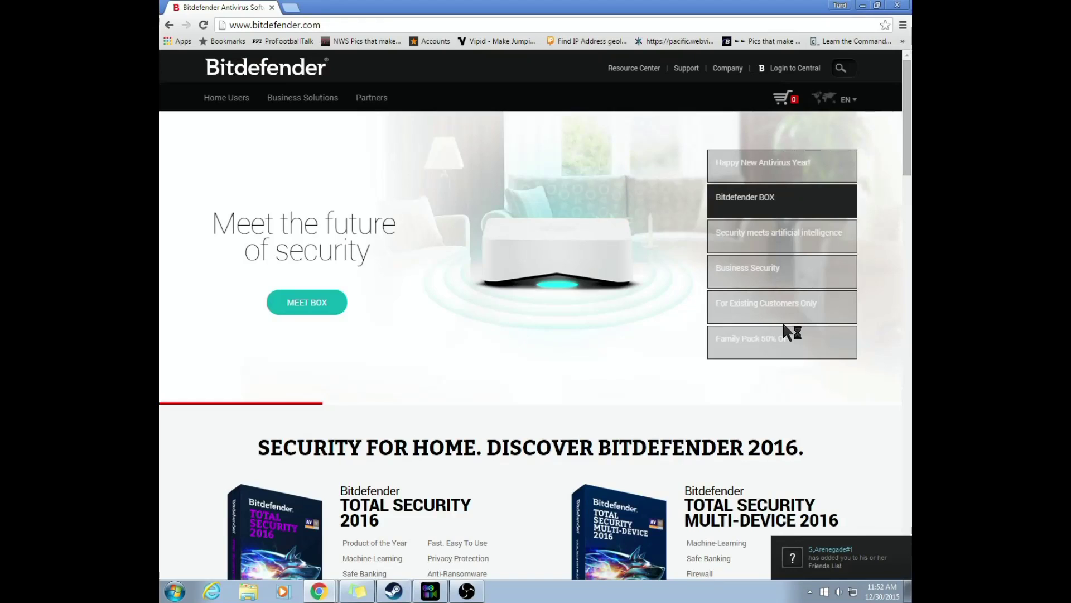
{"action": "mouse_move", "coordinate": [567, 337]}
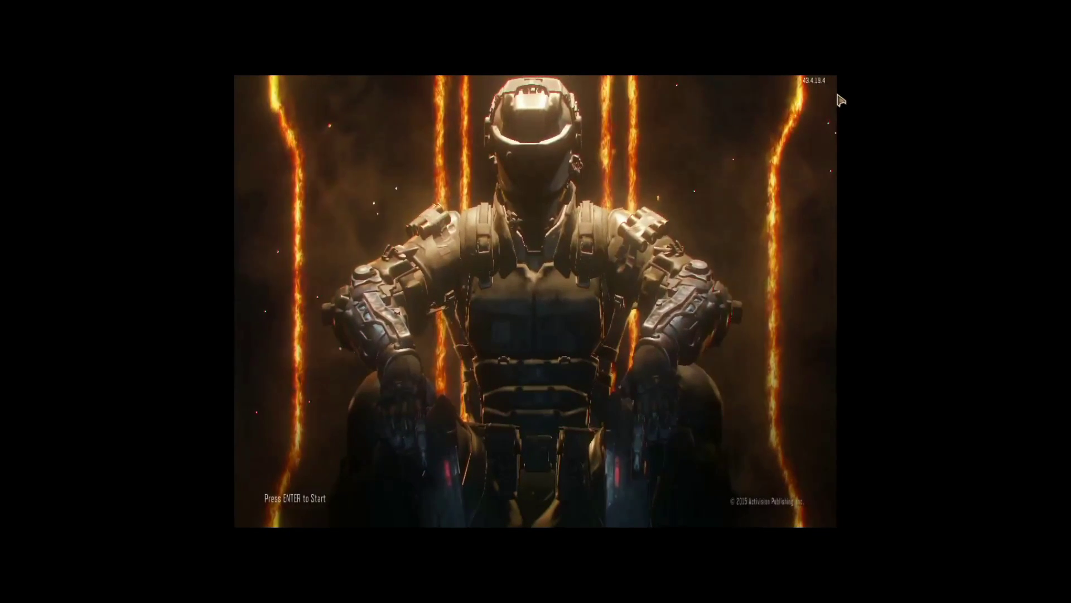
{"action": "mouse_move", "coordinate": [825, 112]}
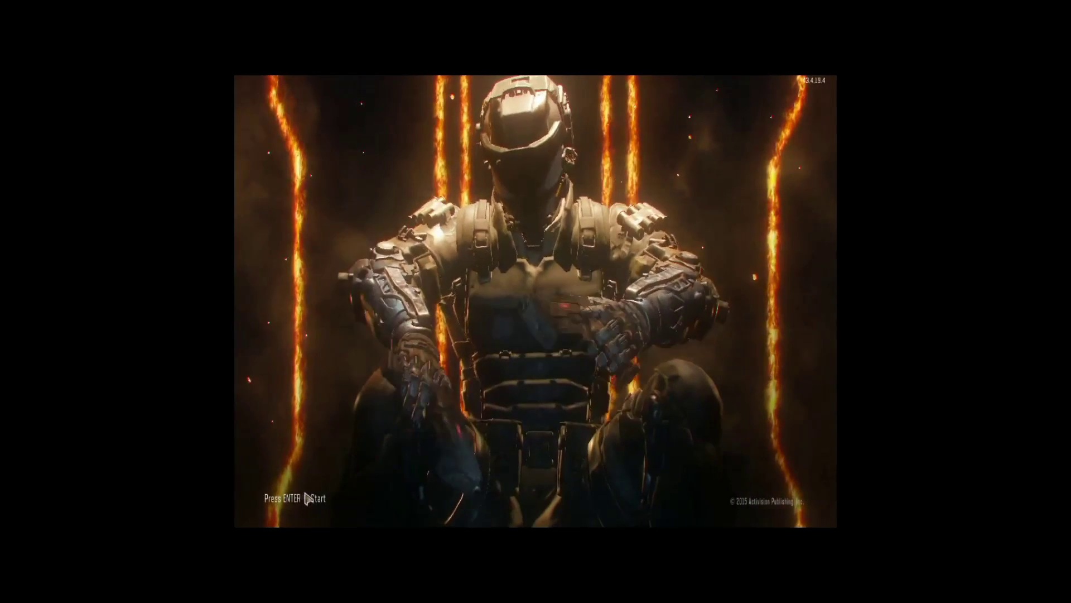
{"action": "key", "text": "enter"}
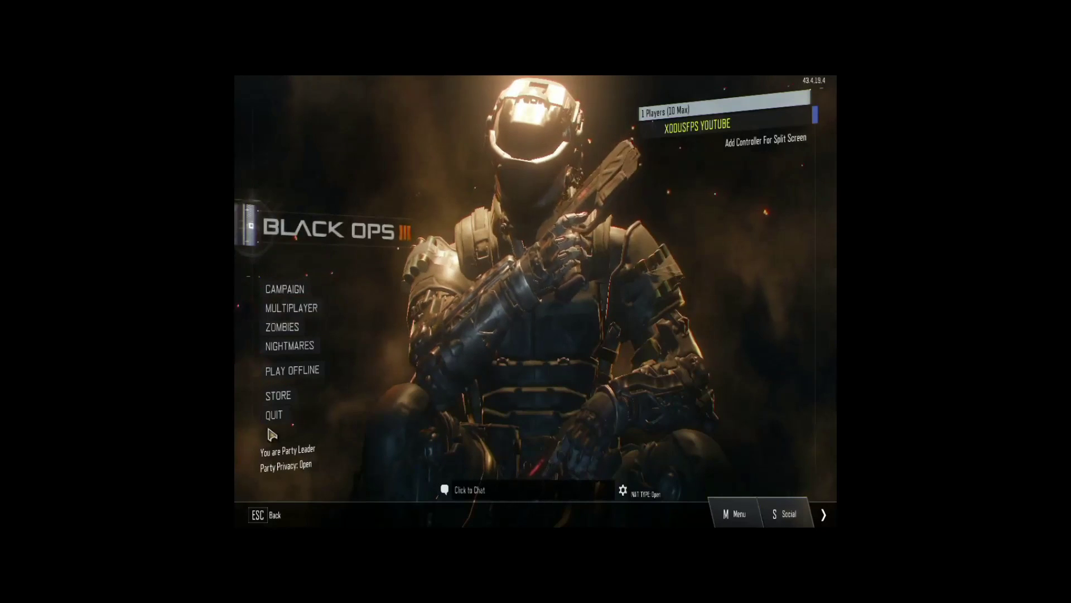
{"action": "left_click", "coordinate": [274, 415]}
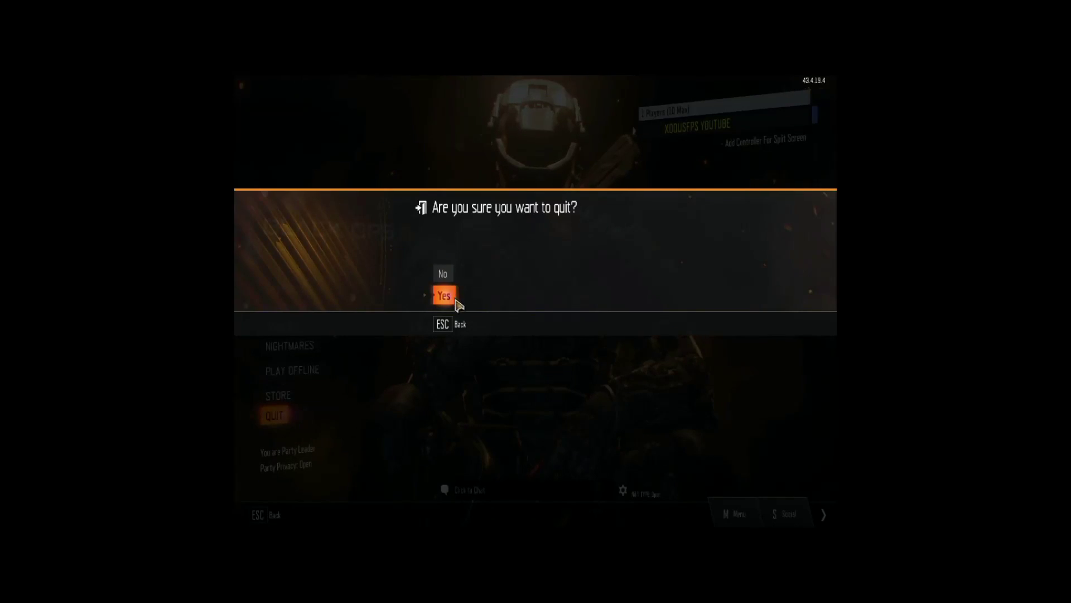
{"action": "left_click", "coordinate": [443, 296]}
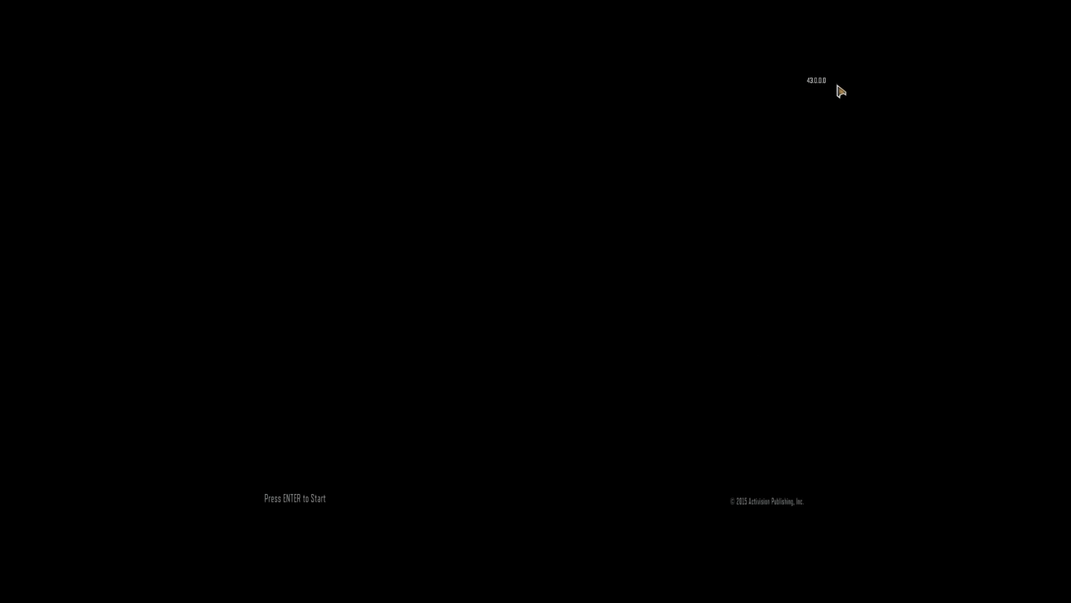
{"action": "mouse_move", "coordinate": [819, 91]}
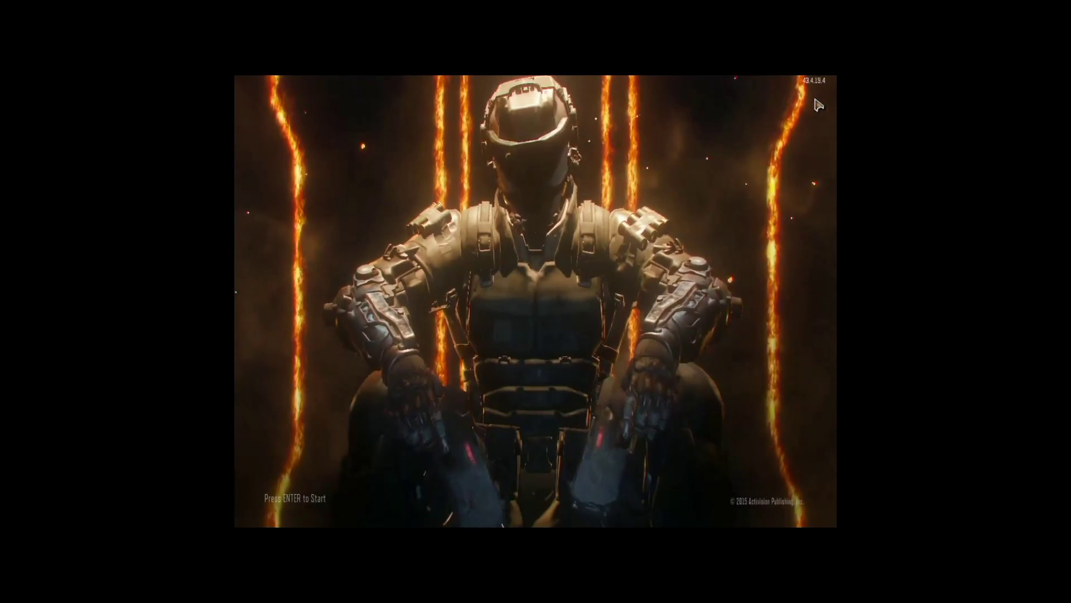
{"action": "key", "text": "enter"}
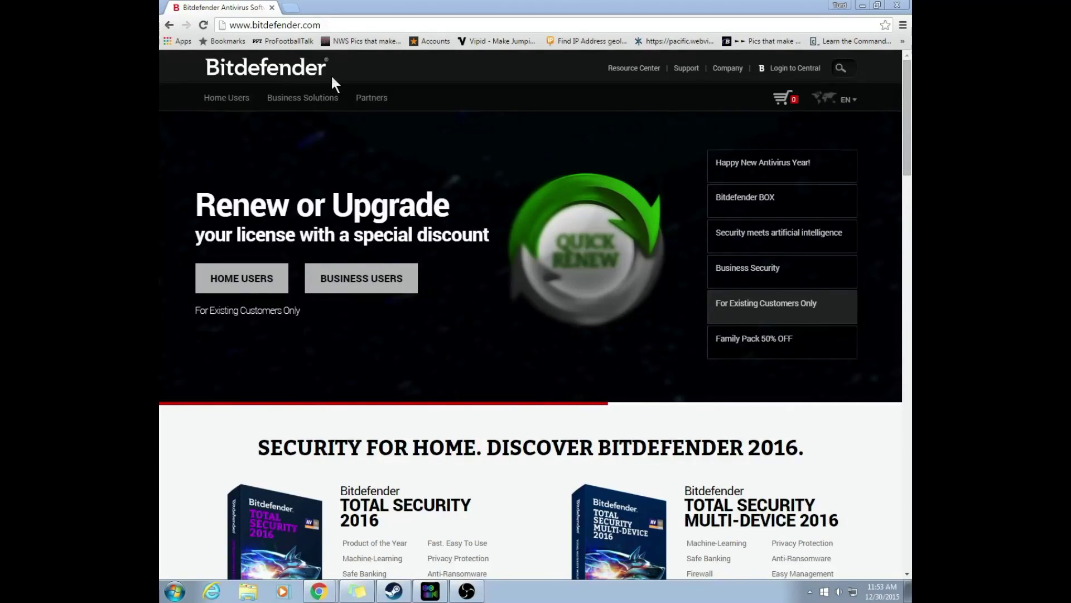
{"action": "mouse_move", "coordinate": [490, 159]}
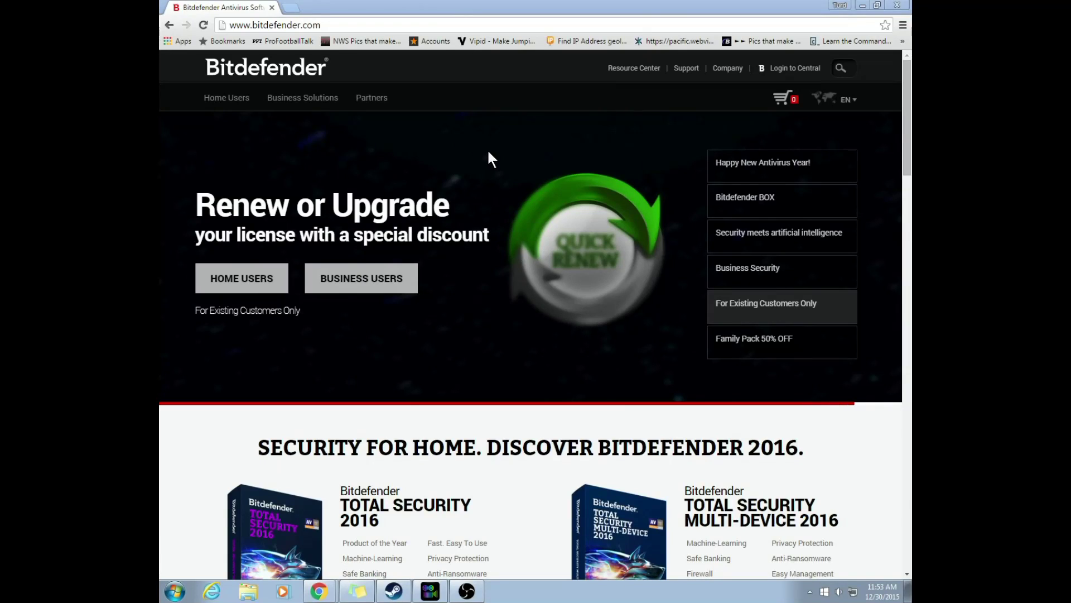
{"action": "mouse_move", "coordinate": [533, 327]}
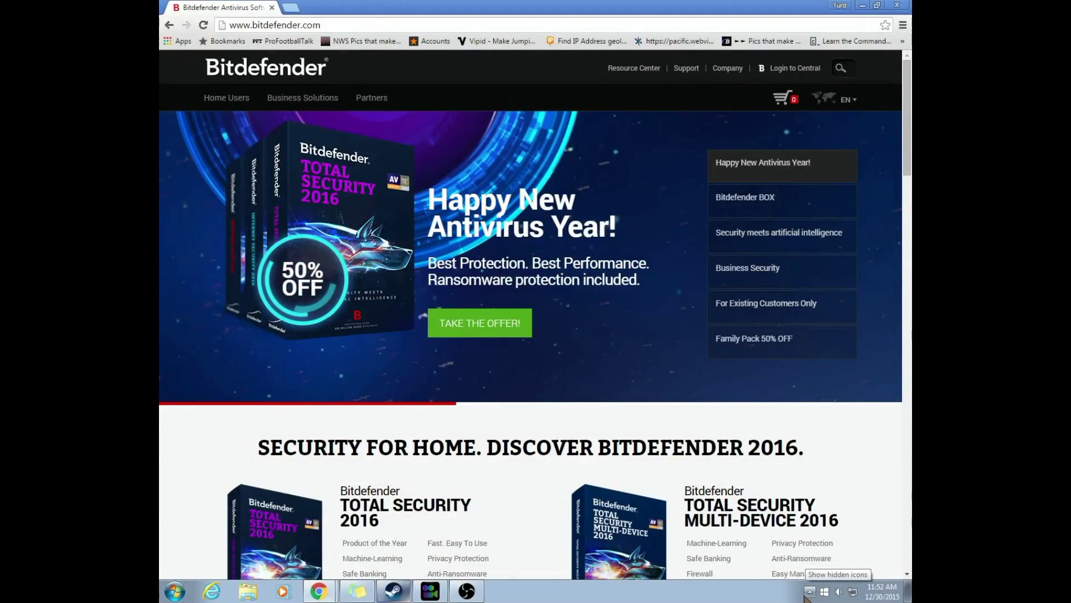
Search Start for 'fire' and start a Program-type new inbound rule
{"action": "left_click", "coordinate": [810, 591]}
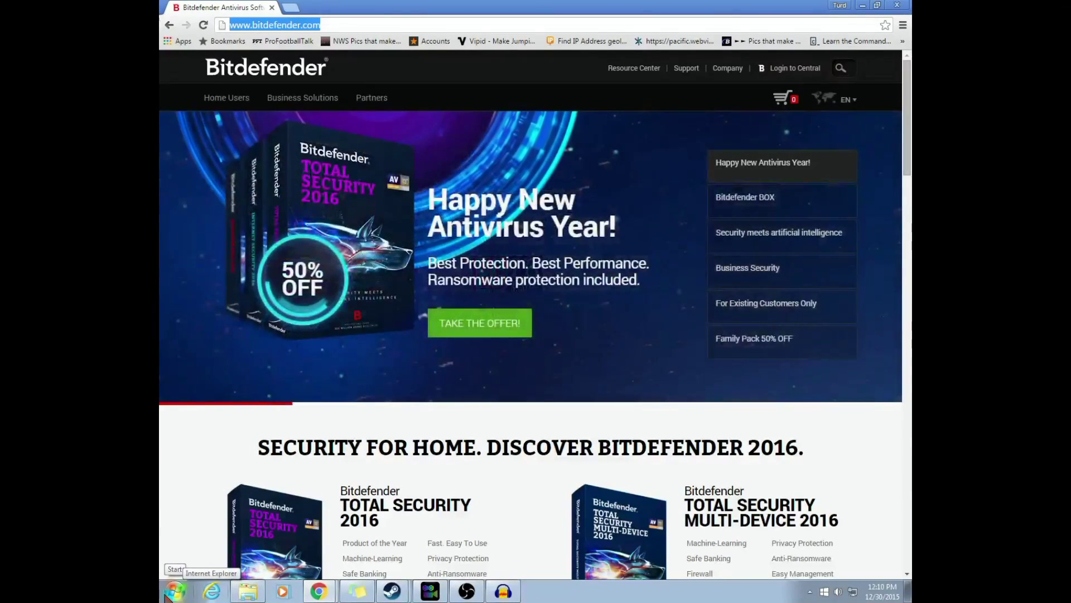
{"action": "type", "text": "fire"}
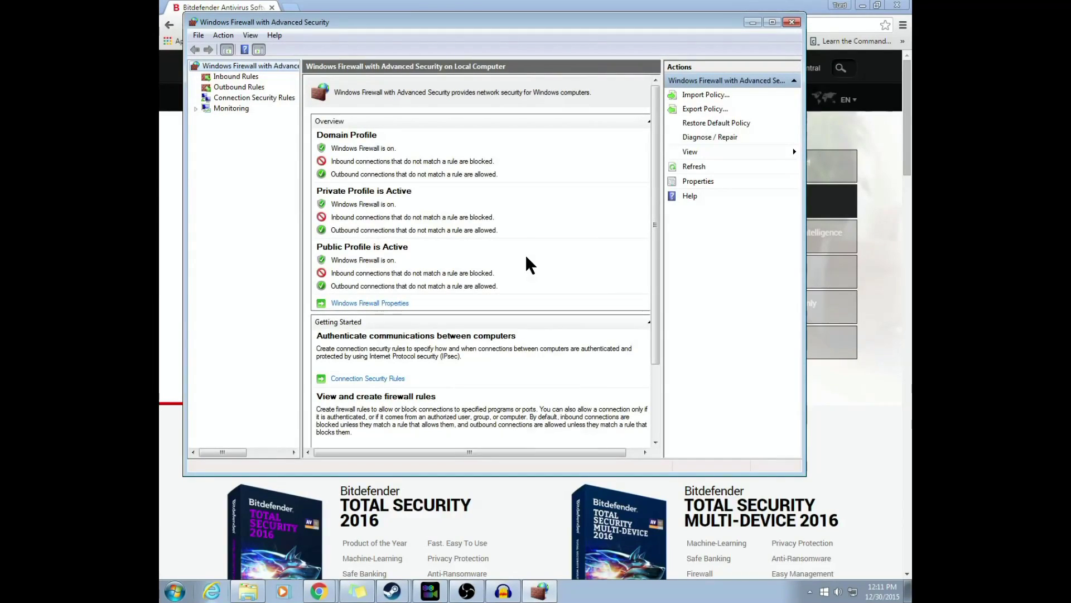
{"action": "mouse_move", "coordinate": [554, 160]}
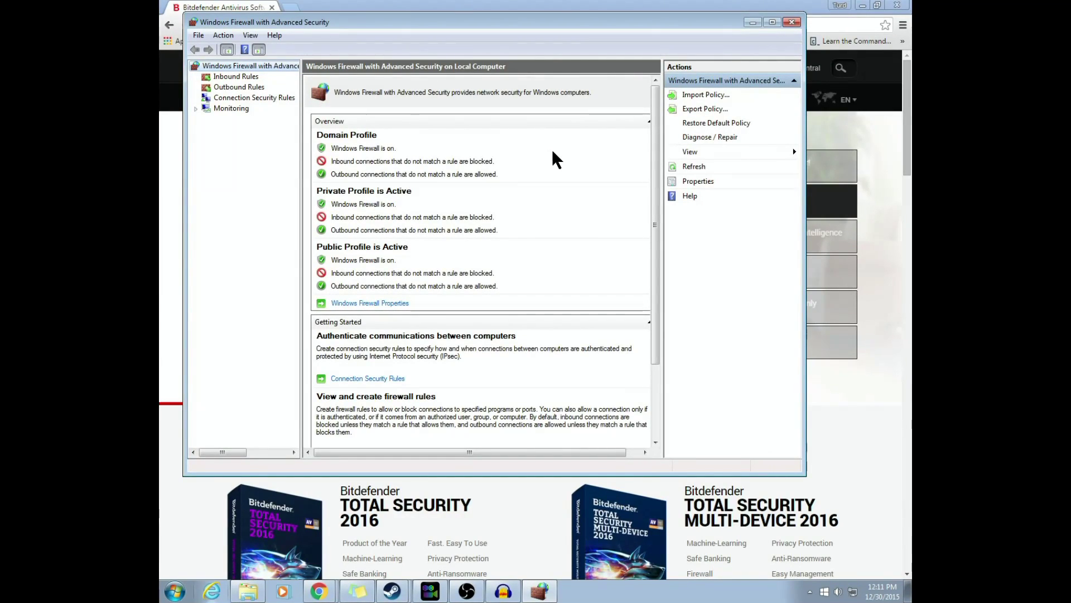
{"action": "mouse_move", "coordinate": [547, 202]}
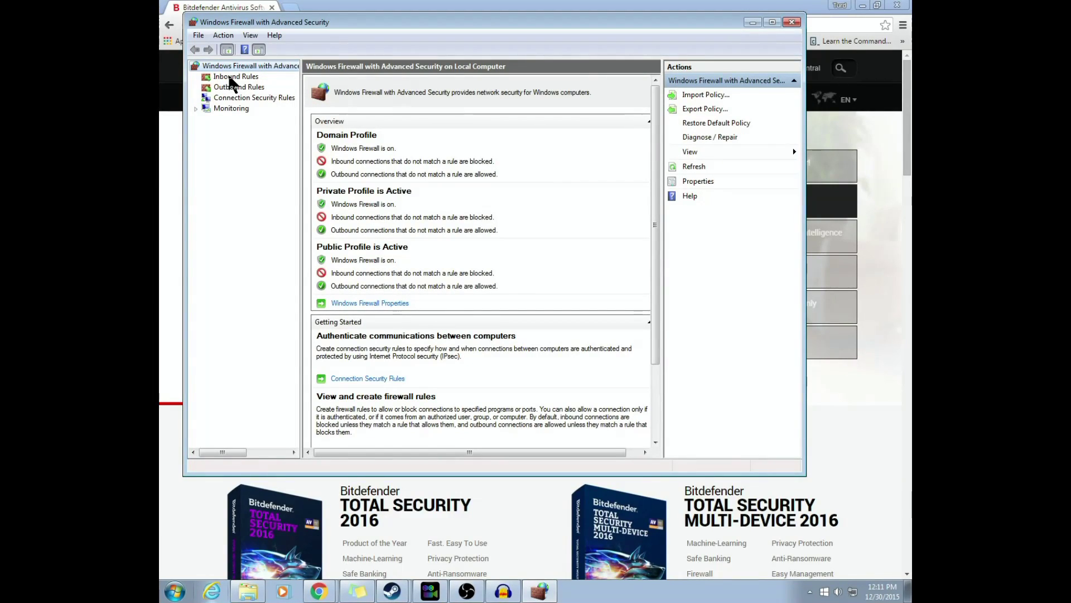
{"action": "left_click", "coordinate": [236, 75]}
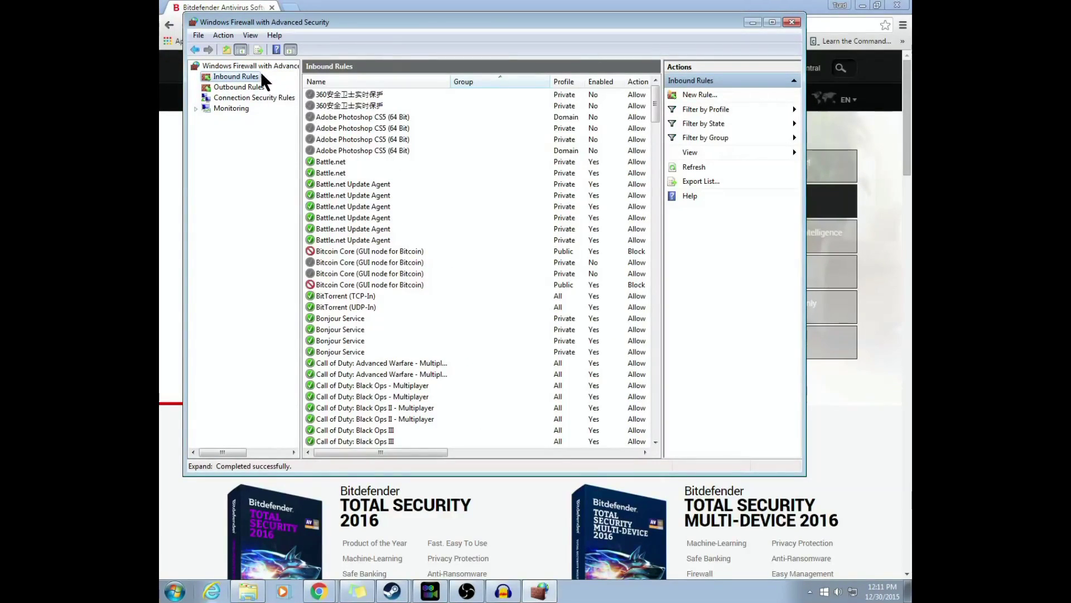
{"action": "left_click", "coordinate": [223, 35]}
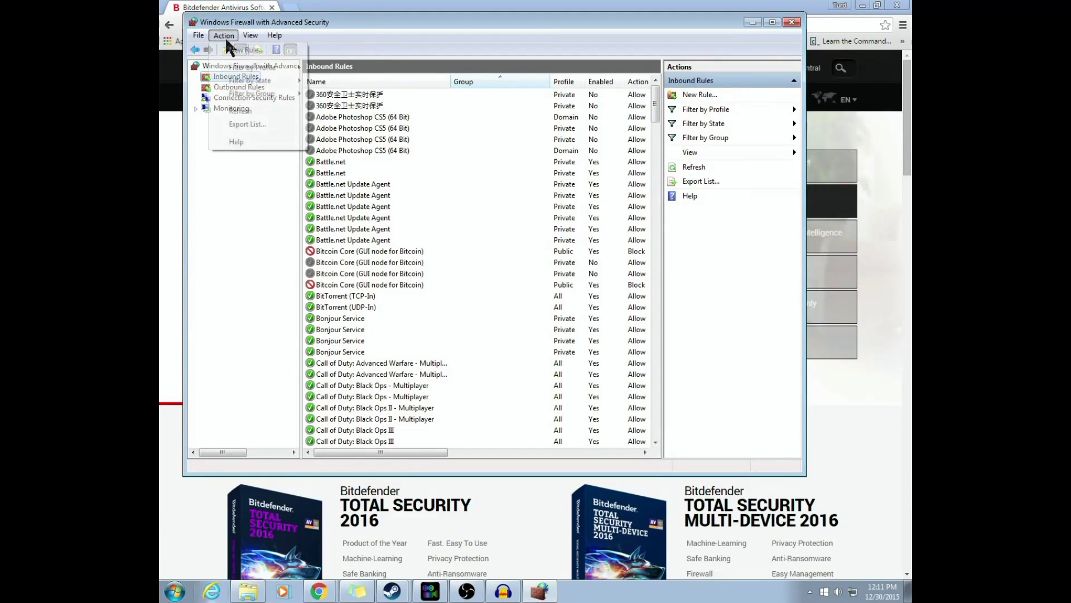
{"action": "left_click", "coordinate": [240, 65]}
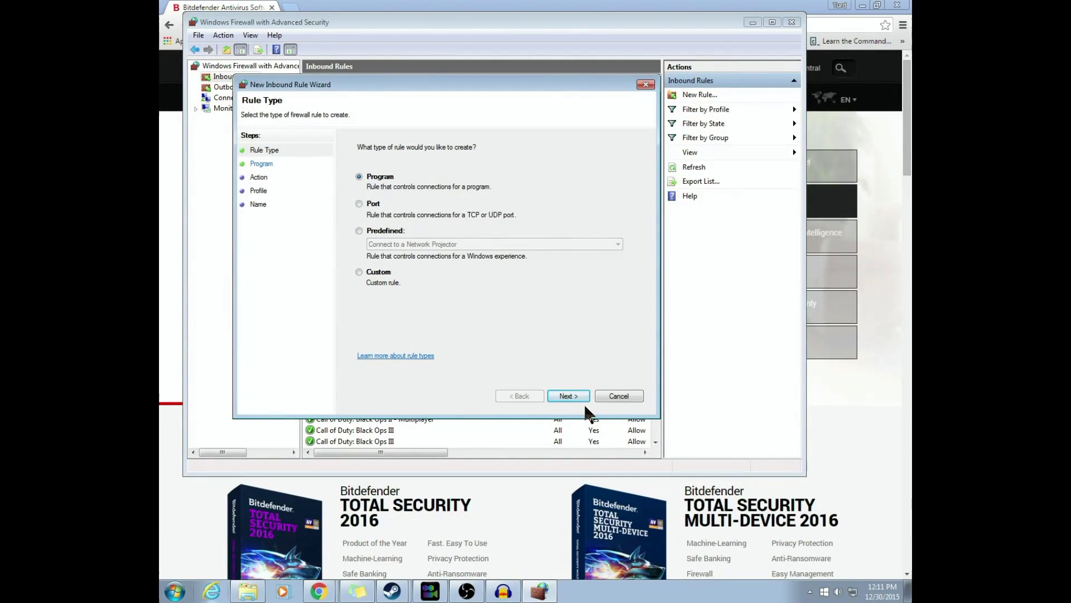
{"action": "left_click", "coordinate": [567, 395]}
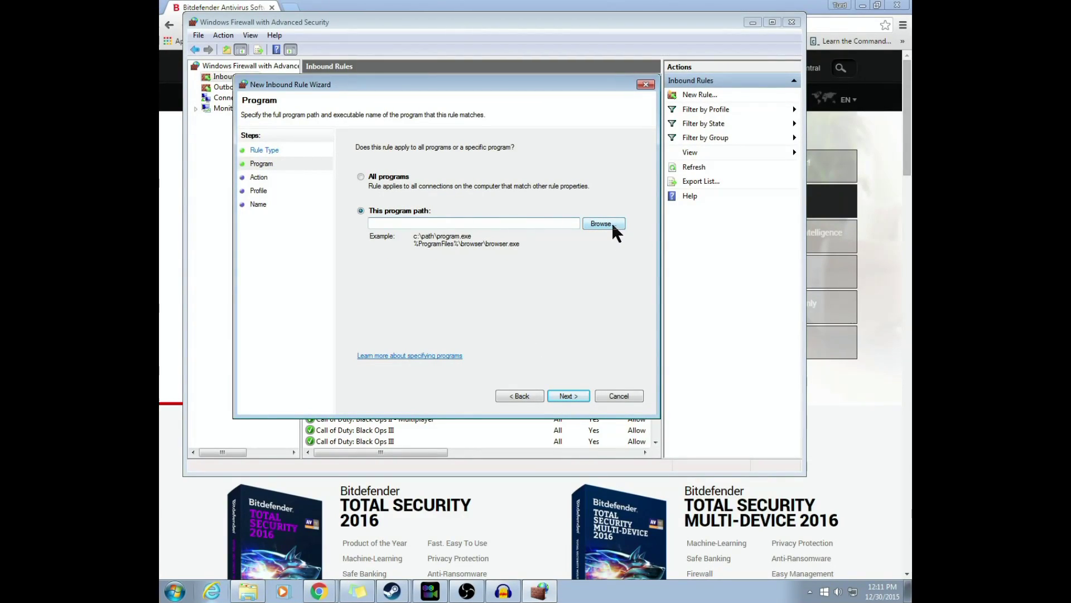
Browse to C:\Program Files (x86)\Steam\common\Call of Duty Black Ops III\BlackOps3.exe as the rule's program
{"action": "left_click", "coordinate": [603, 223]}
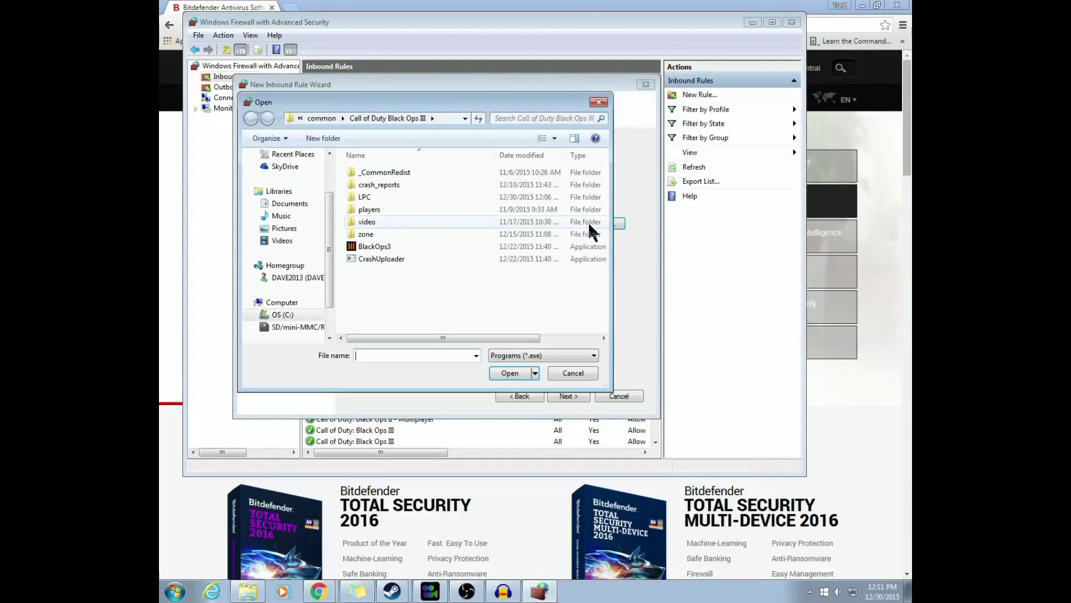
{"action": "left_click", "coordinate": [281, 314]}
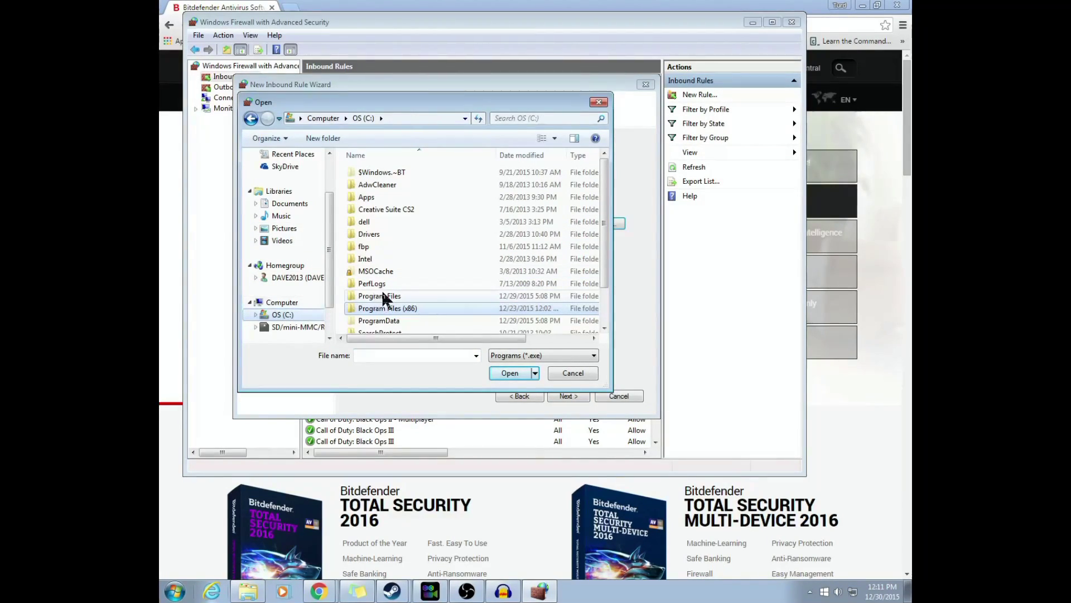
{"action": "double_click", "coordinate": [387, 308]}
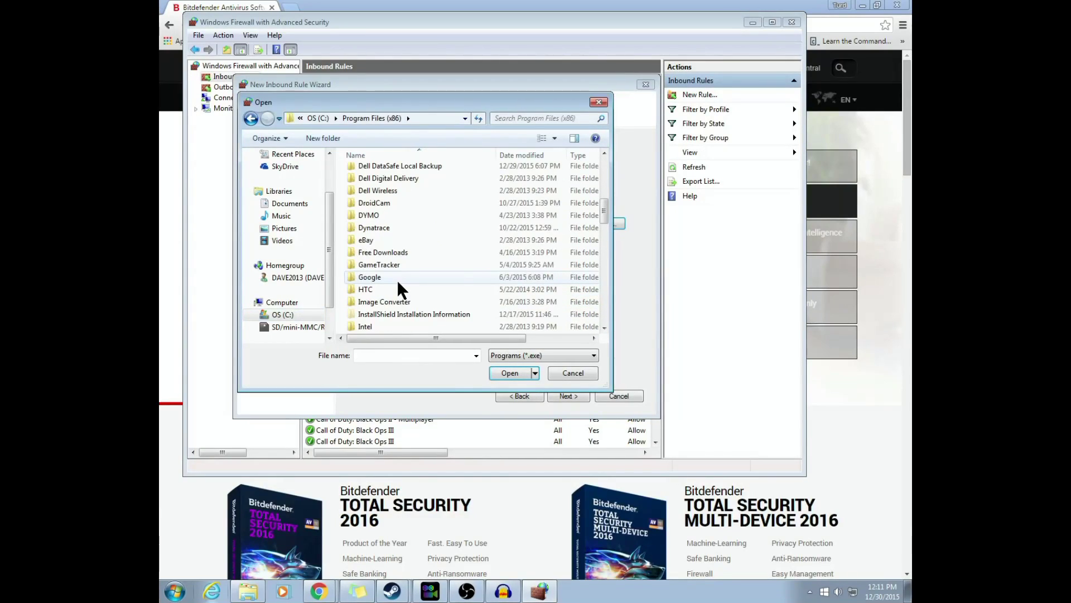
{"action": "scroll", "scroll_direction": "down", "scroll_amount": 3}
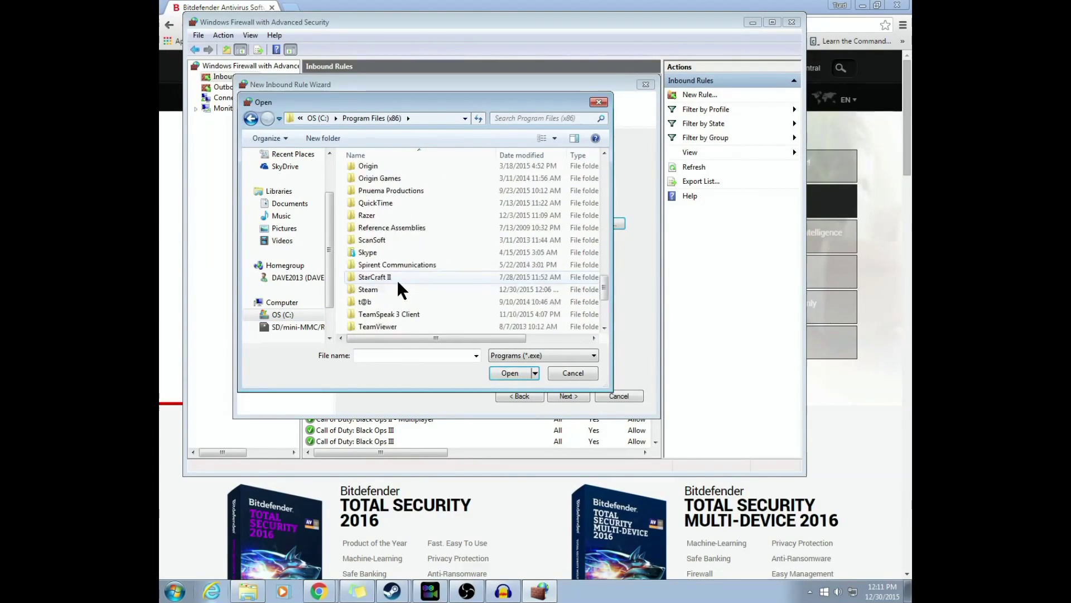
{"action": "double_click", "coordinate": [368, 289]}
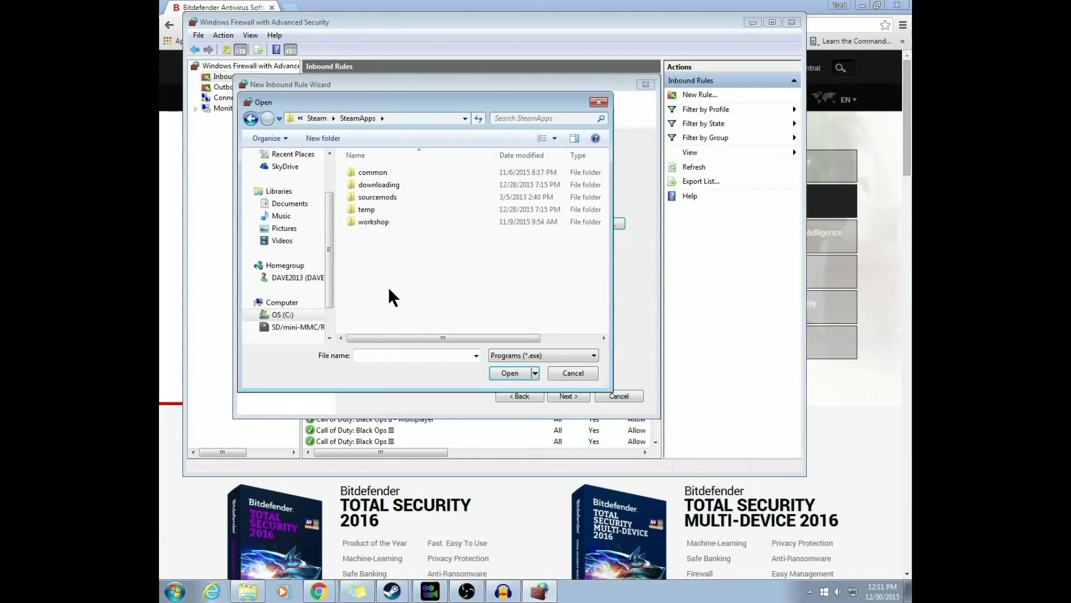
{"action": "left_click", "coordinate": [372, 171]}
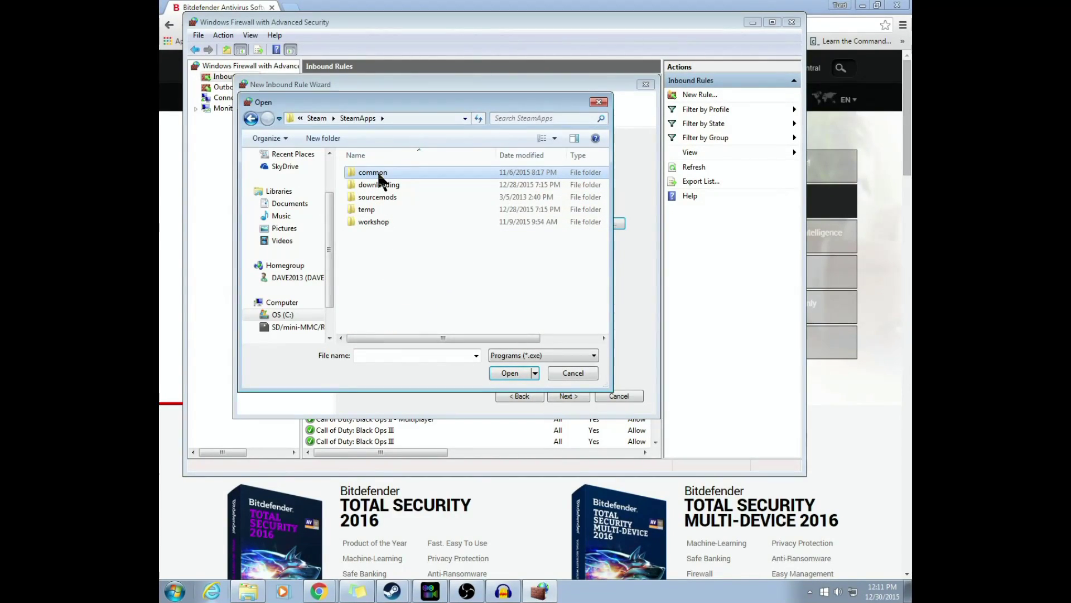
{"action": "double_click", "coordinate": [372, 172]}
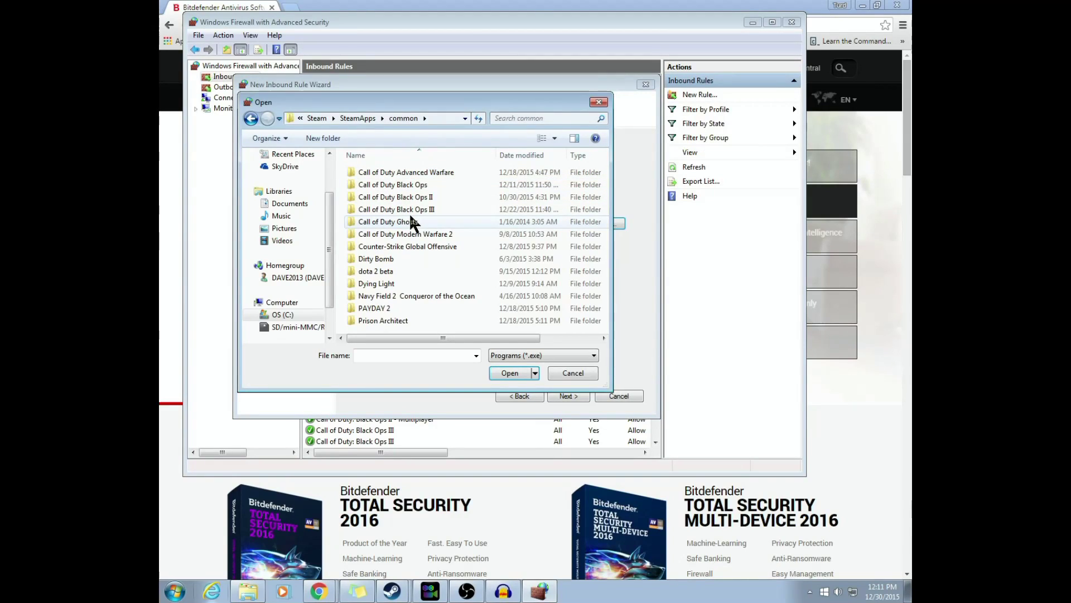
{"action": "double_click", "coordinate": [396, 209]}
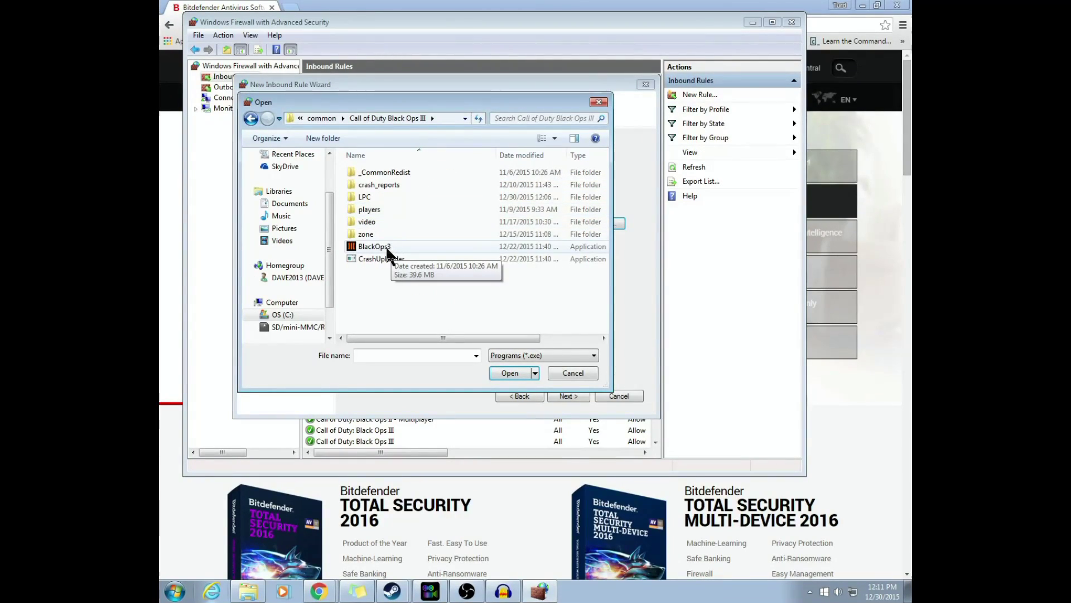
{"action": "left_click", "coordinate": [375, 246]}
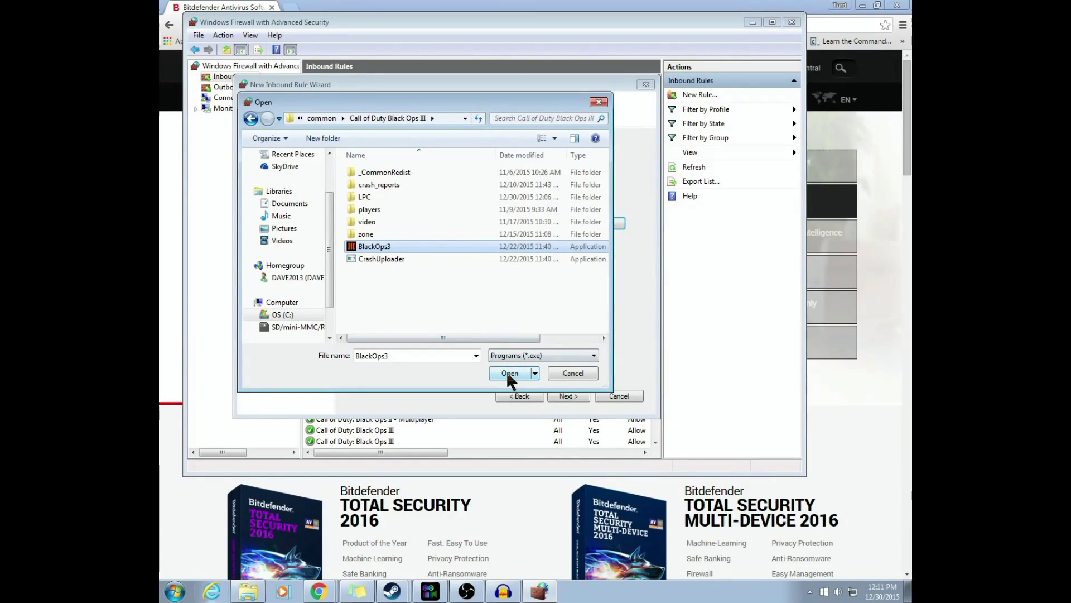
{"action": "left_click", "coordinate": [509, 374]}
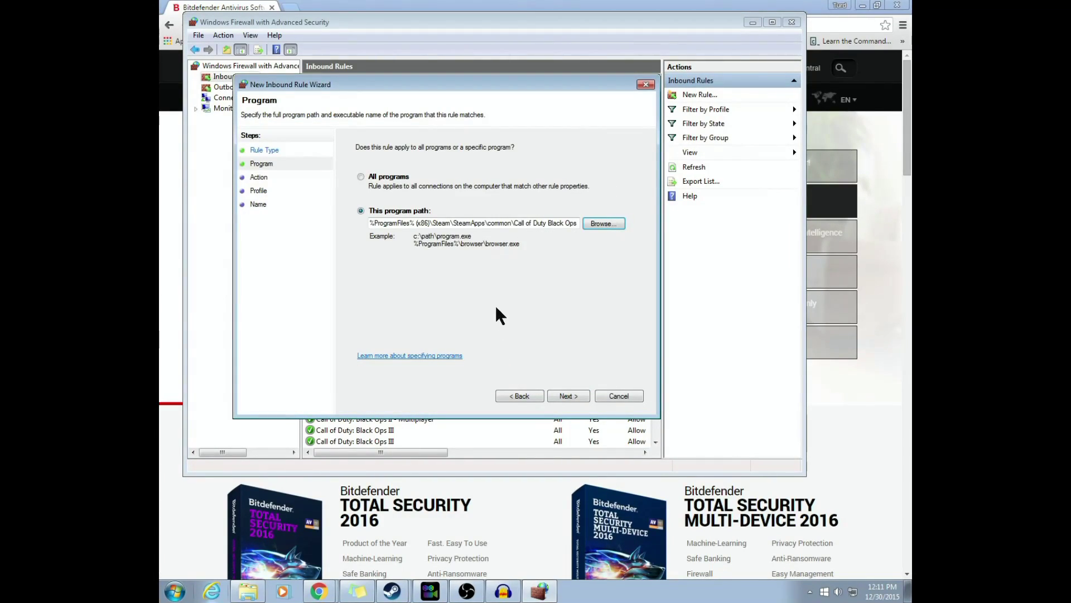
Allow the connection on all profiles and name the inbound rule 'Black ops 3'
{"action": "left_click", "coordinate": [568, 396]}
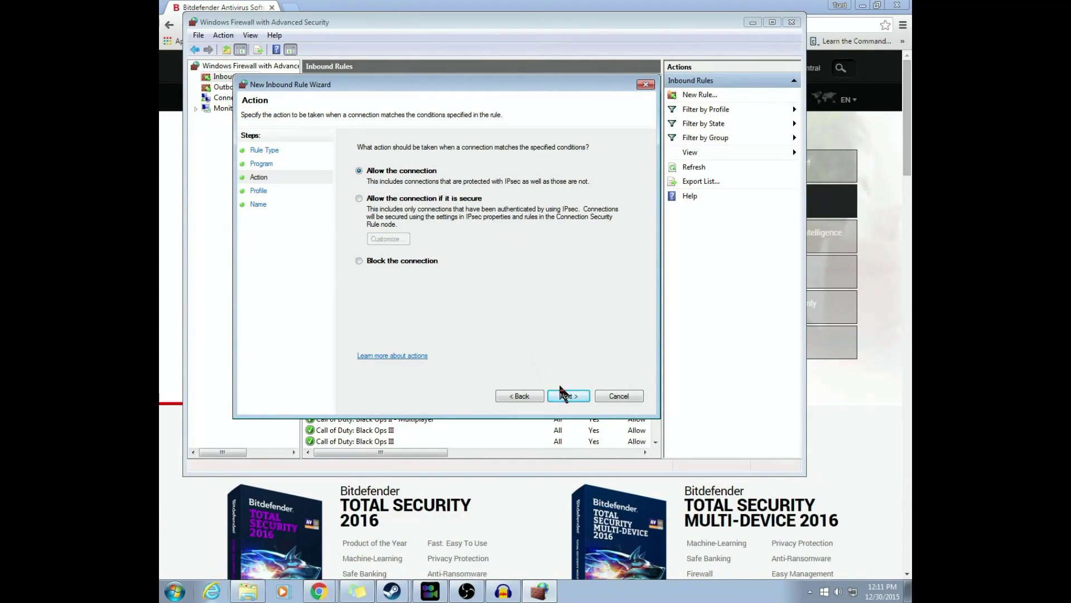
{"action": "left_click", "coordinate": [567, 395]}
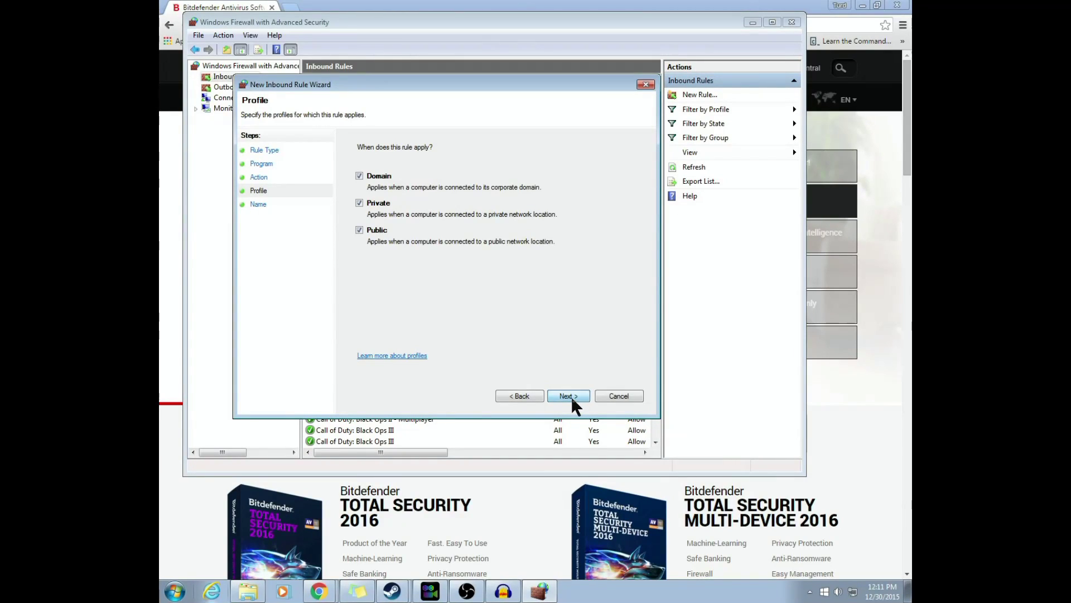
{"action": "left_click", "coordinate": [568, 396]}
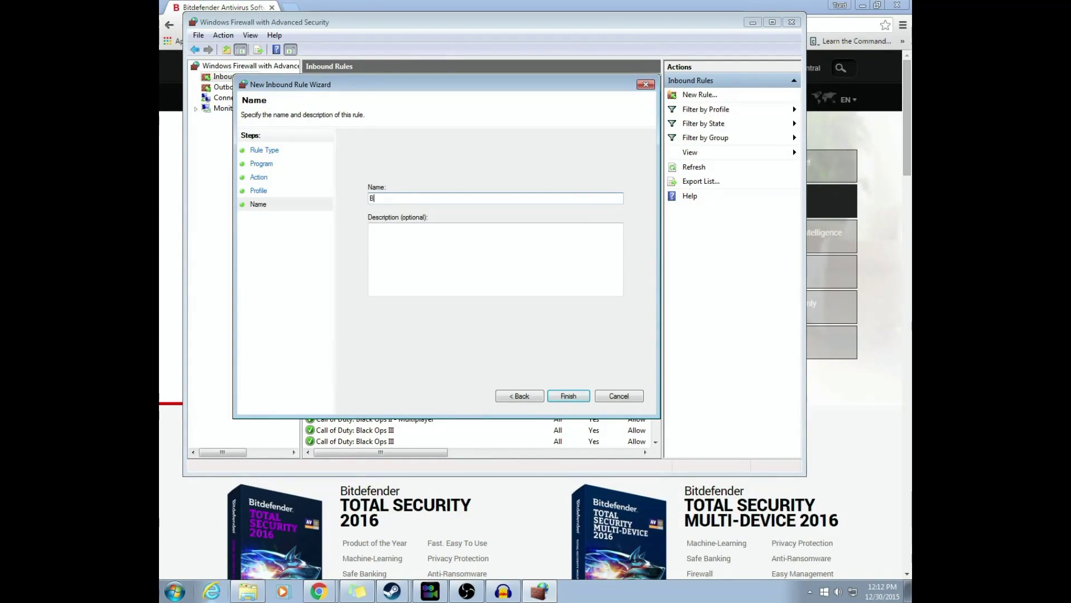
{"action": "type", "text": "lack ops 3"}
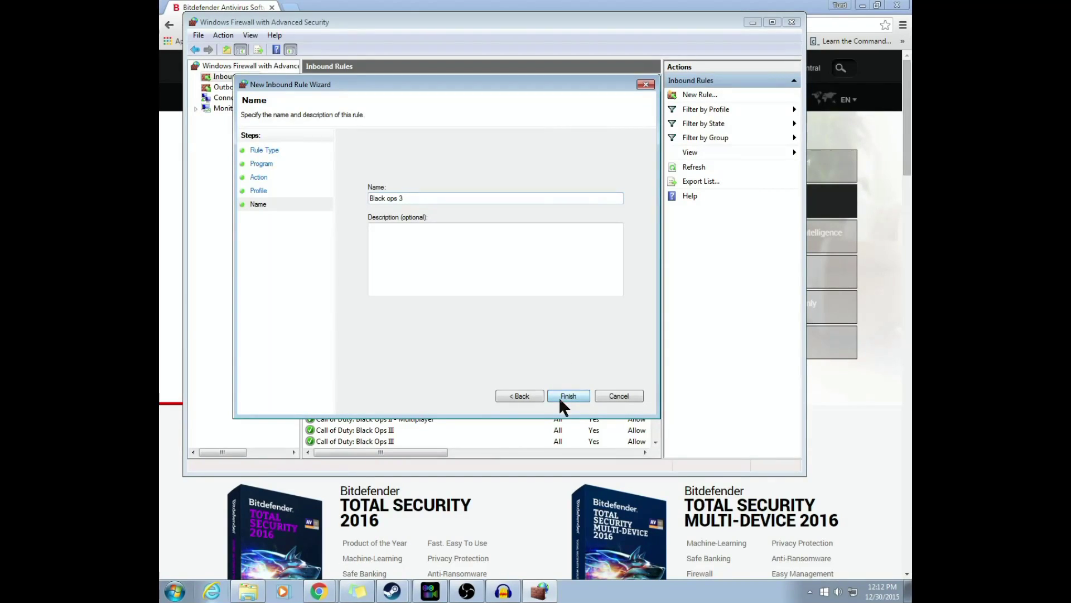
{"action": "left_click", "coordinate": [568, 396]}
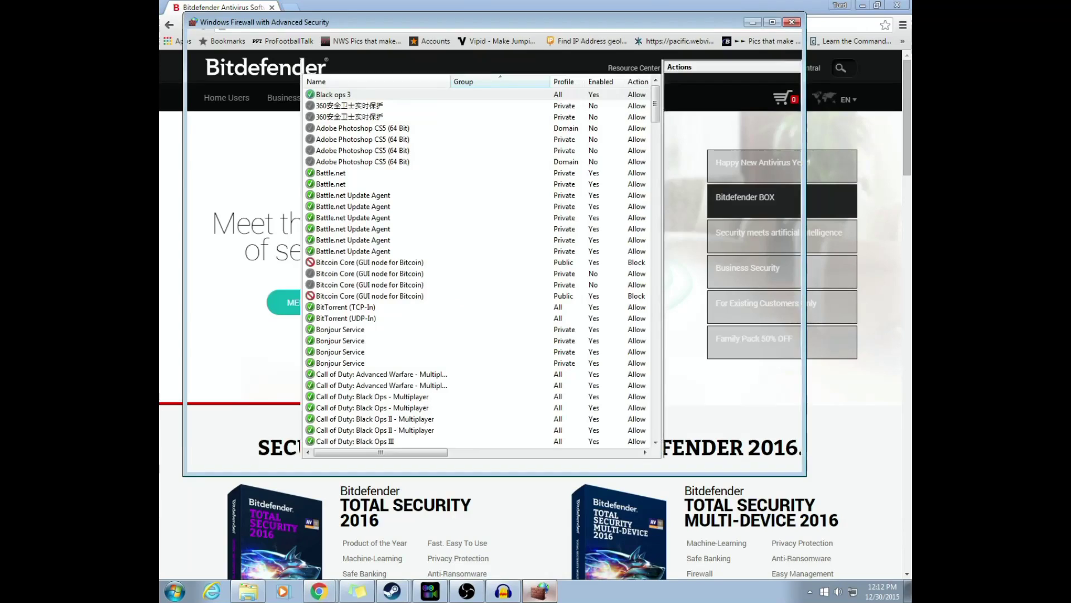
Switch to Outbound Rules and delete the old 'Black ops 3' rule
{"action": "left_click", "coordinate": [332, 95]}
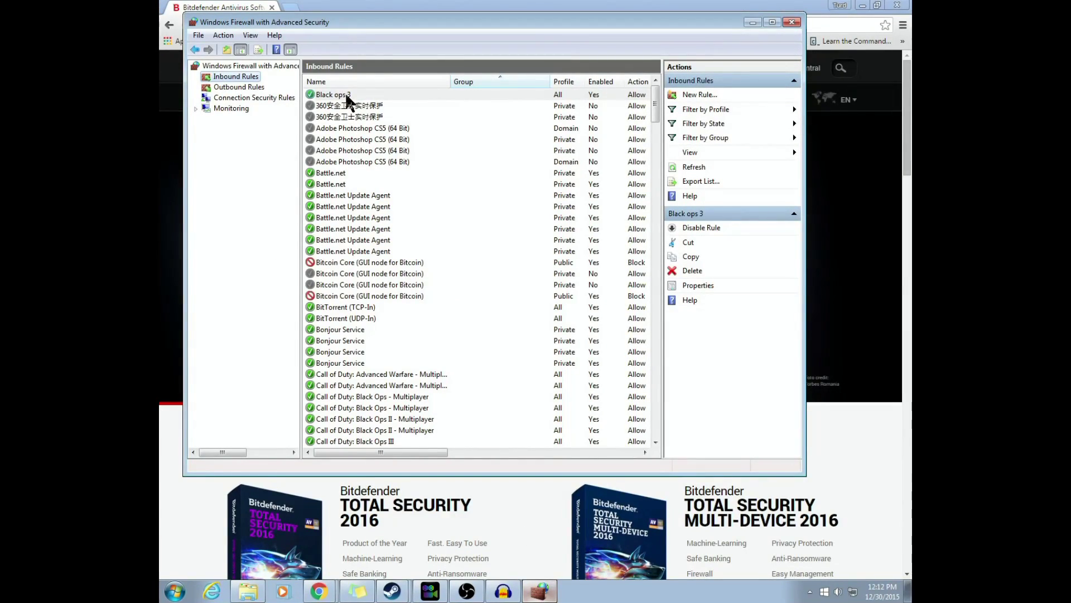
{"action": "left_click", "coordinate": [239, 87]}
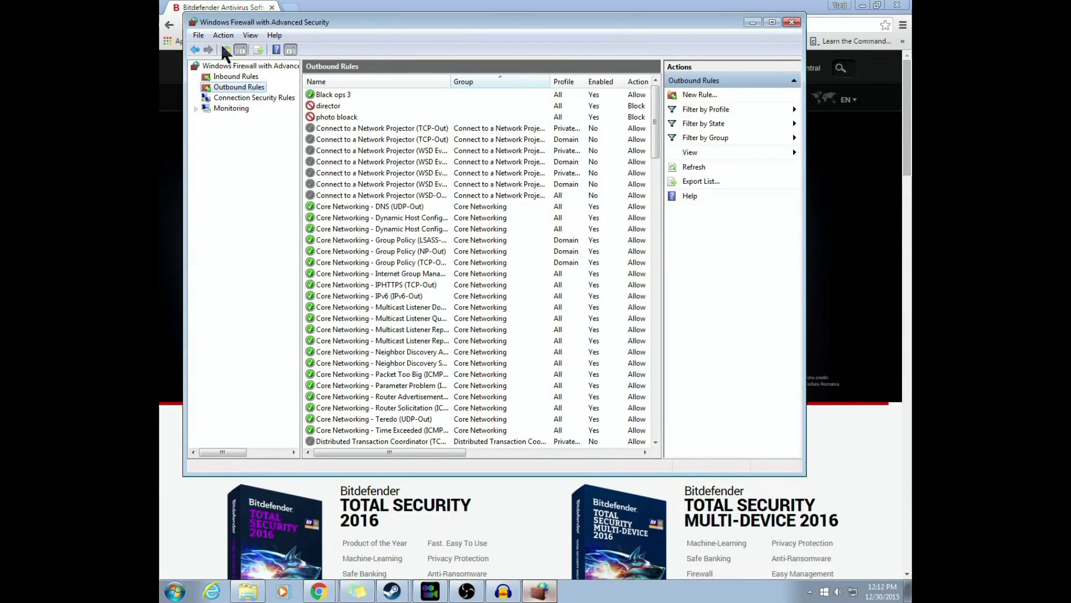
{"action": "left_click", "coordinate": [333, 94]}
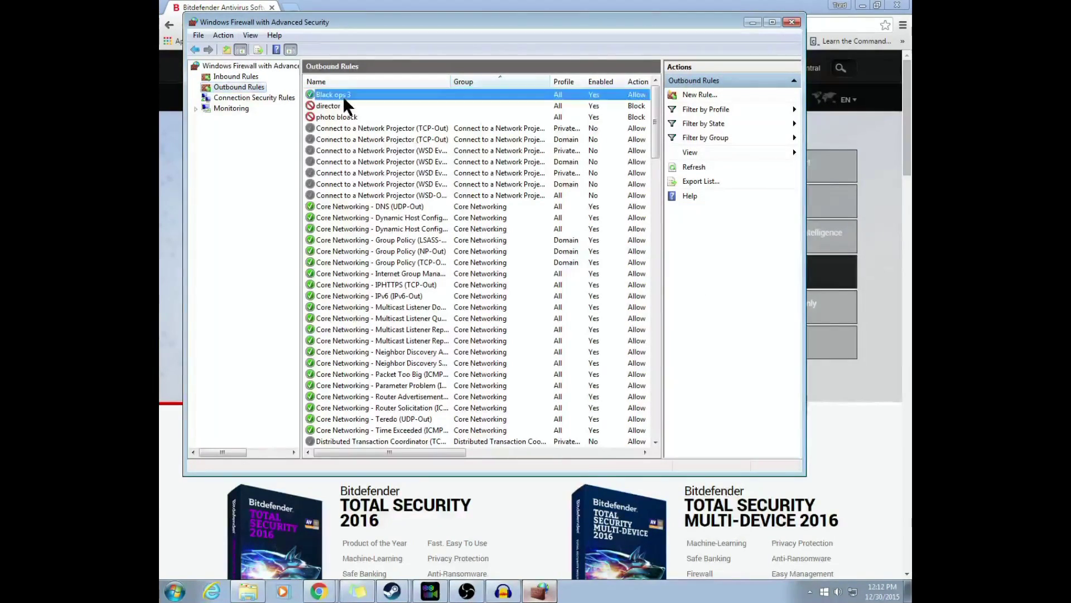
{"action": "right_click", "coordinate": [332, 95]}
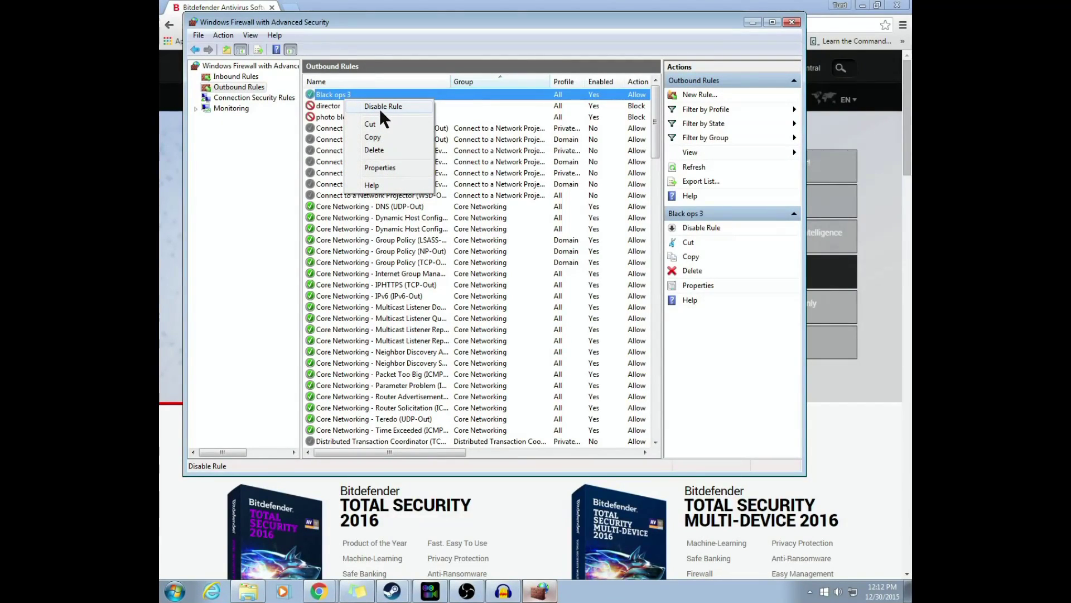
{"action": "left_click", "coordinate": [373, 149]}
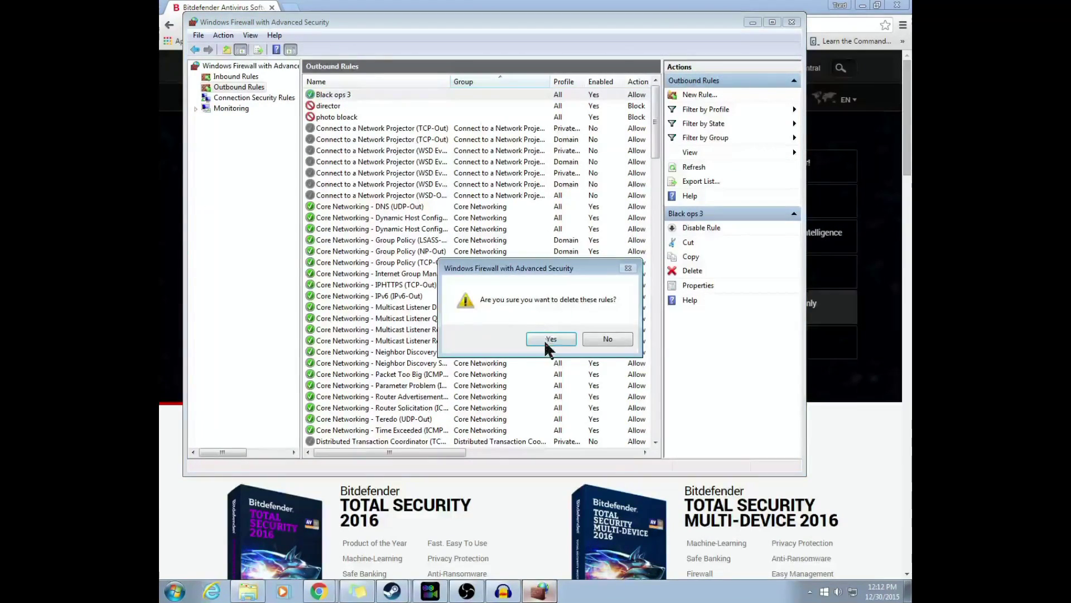
{"action": "left_click", "coordinate": [551, 339]}
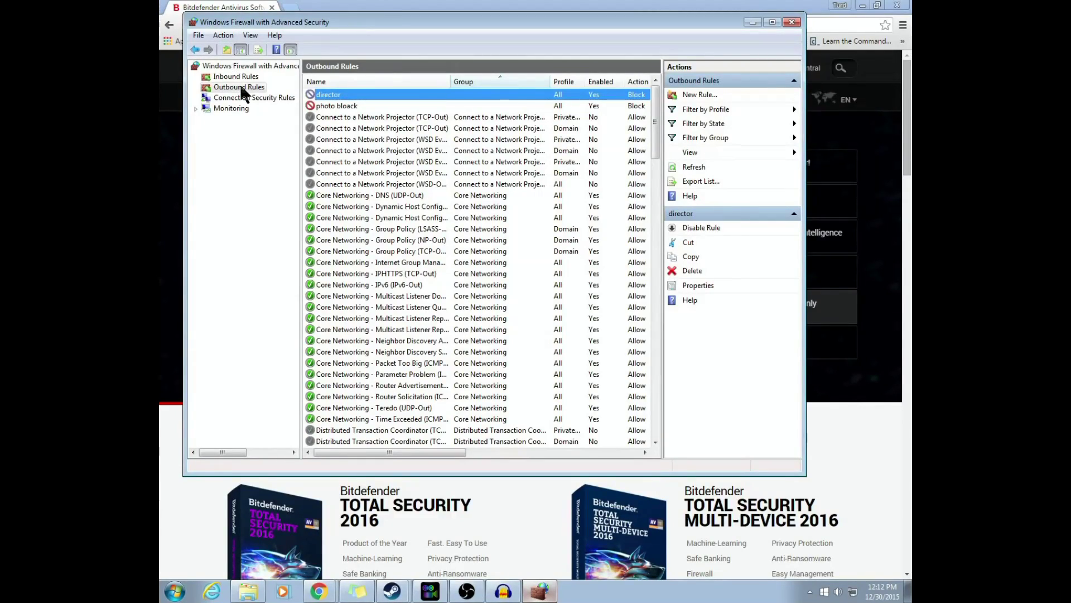
Start a new Program-type outbound rule targeting the BlackOps3 executable
{"action": "left_click", "coordinate": [698, 95]}
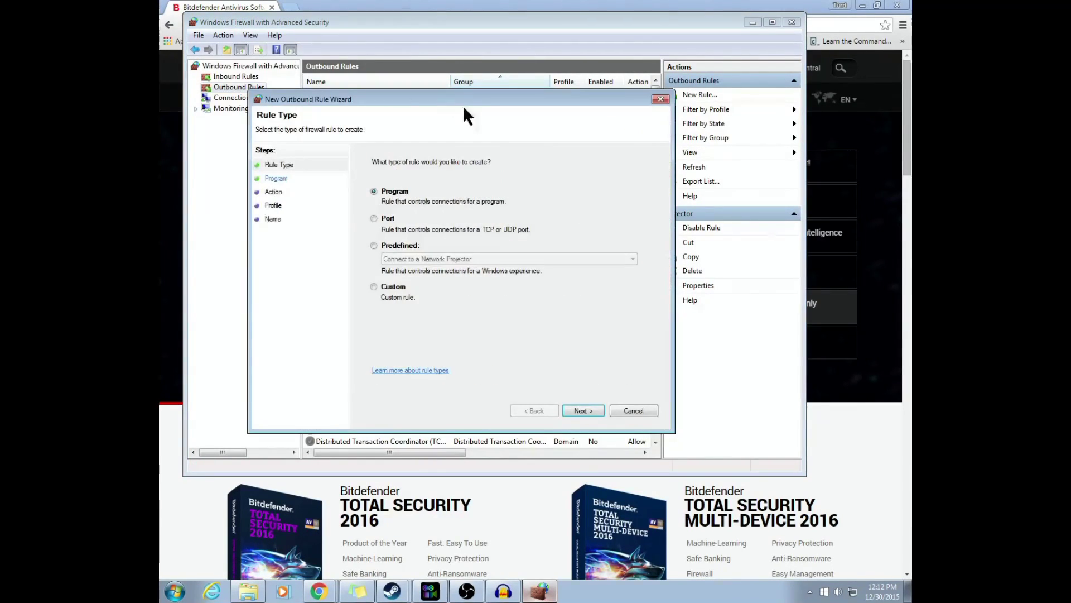
{"action": "left_click", "coordinate": [580, 411]}
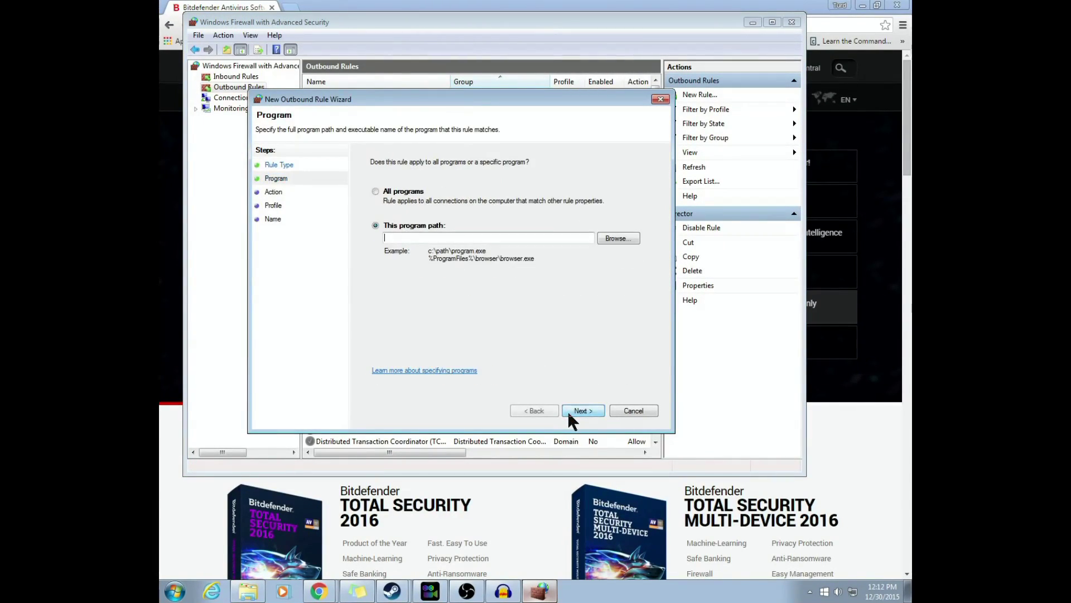
{"action": "left_click", "coordinate": [617, 238]}
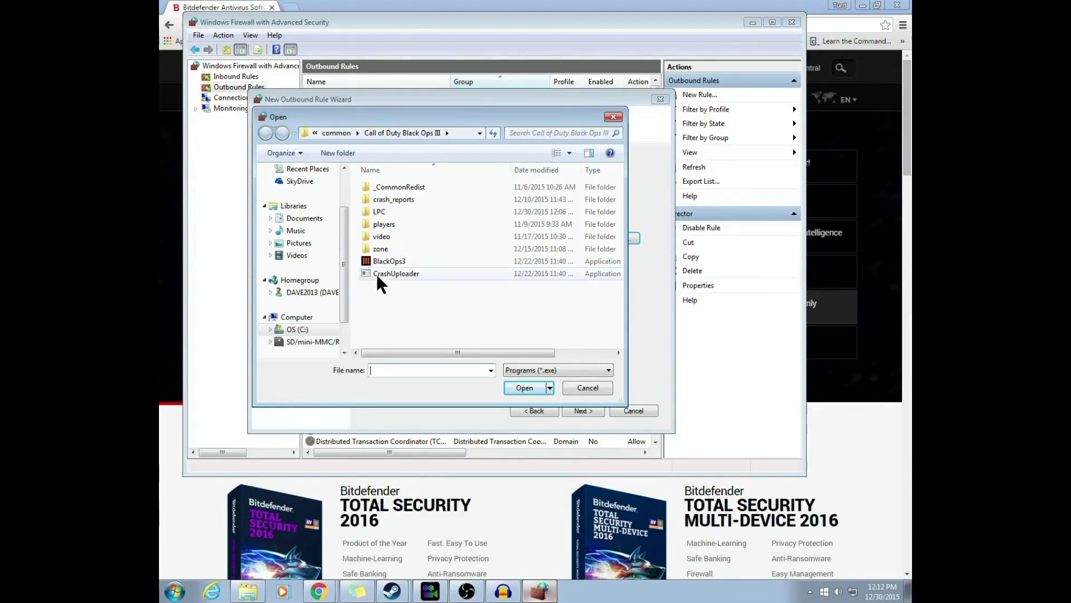
{"action": "left_click", "coordinate": [389, 261]}
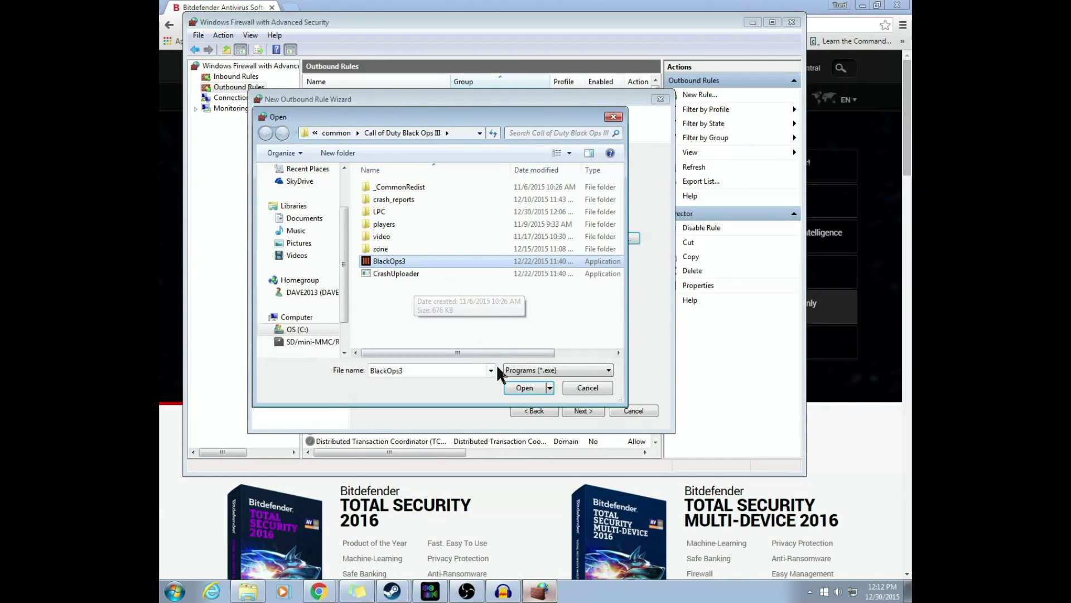
{"action": "left_click", "coordinate": [524, 388]}
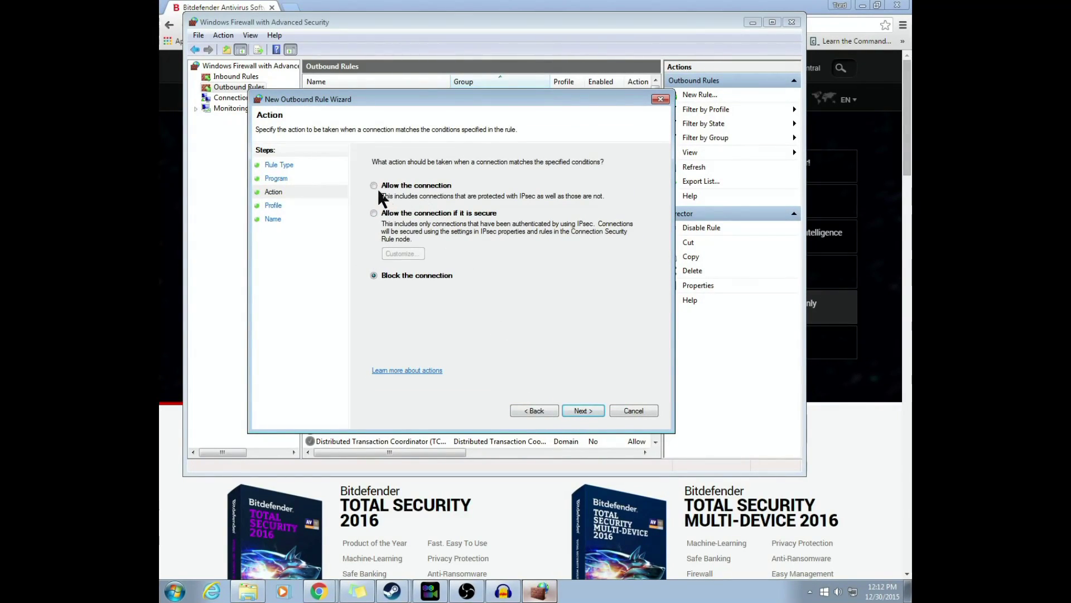
Allow the connection on all profiles and name the outbound rule 'Black ops 3'
{"action": "left_click", "coordinate": [582, 410]}
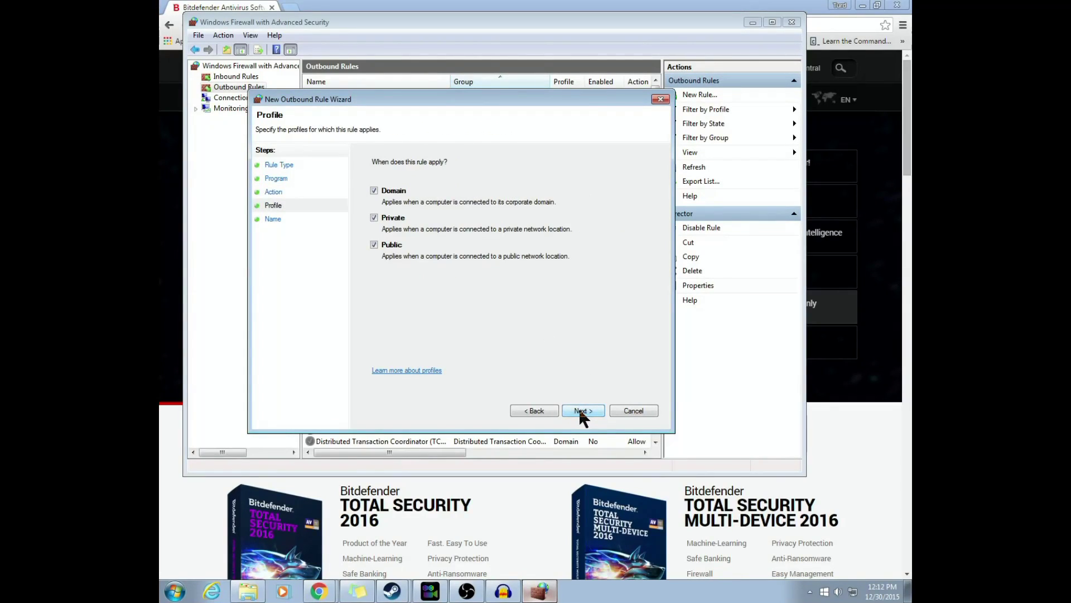
{"action": "left_click", "coordinate": [579, 411]}
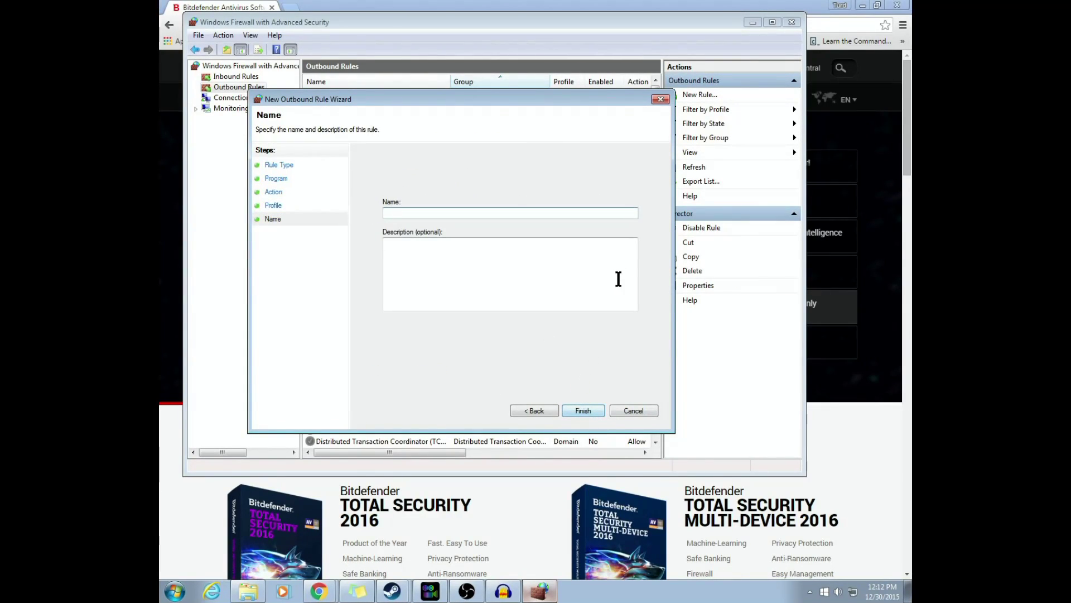
{"action": "type", "text": "Black ops 3"}
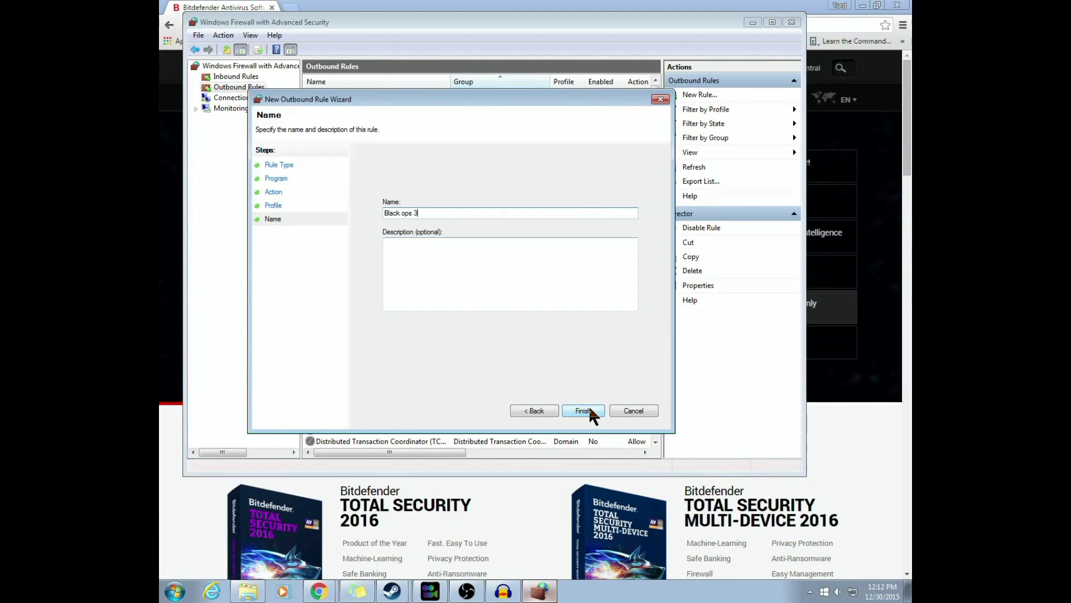
{"action": "left_click", "coordinate": [581, 410]}
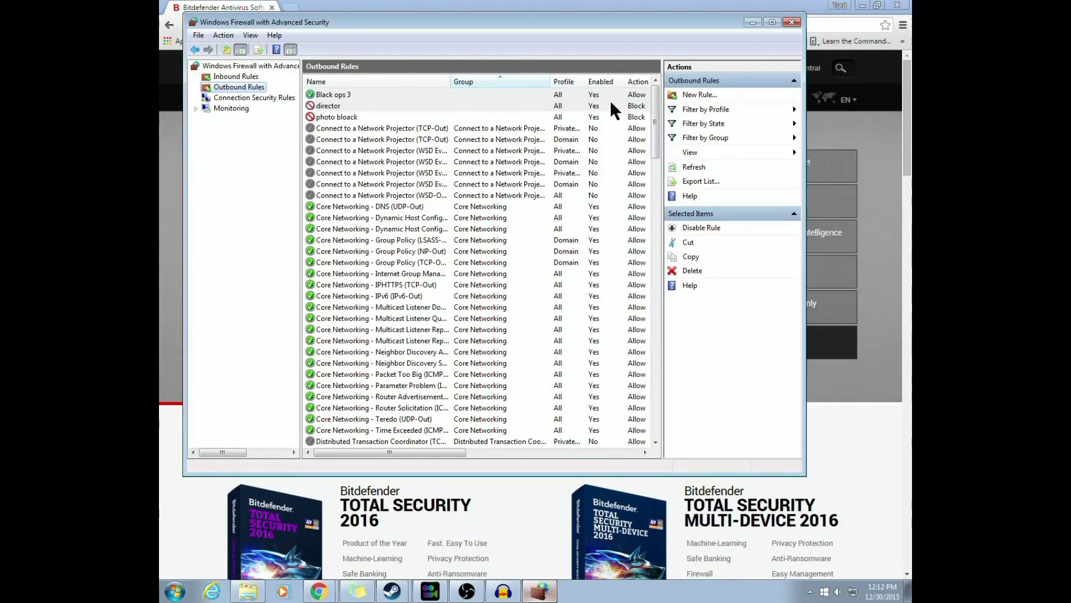
Select the 'Black ops 3' rule in Inbound Rules, then leave the firewall window
{"action": "left_click", "coordinate": [235, 76]}
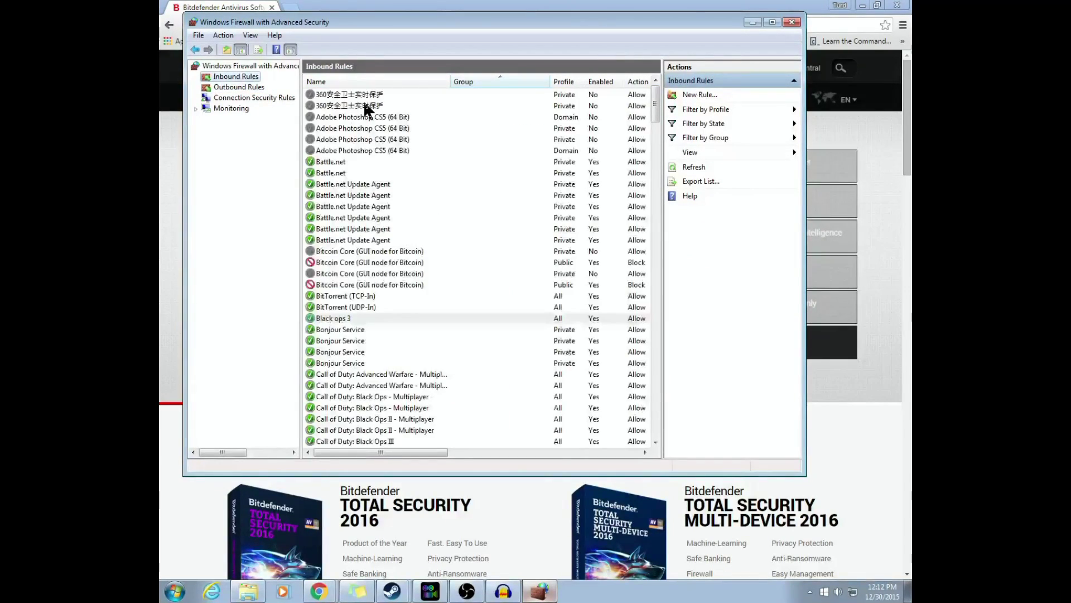
{"action": "left_click", "coordinate": [334, 318]}
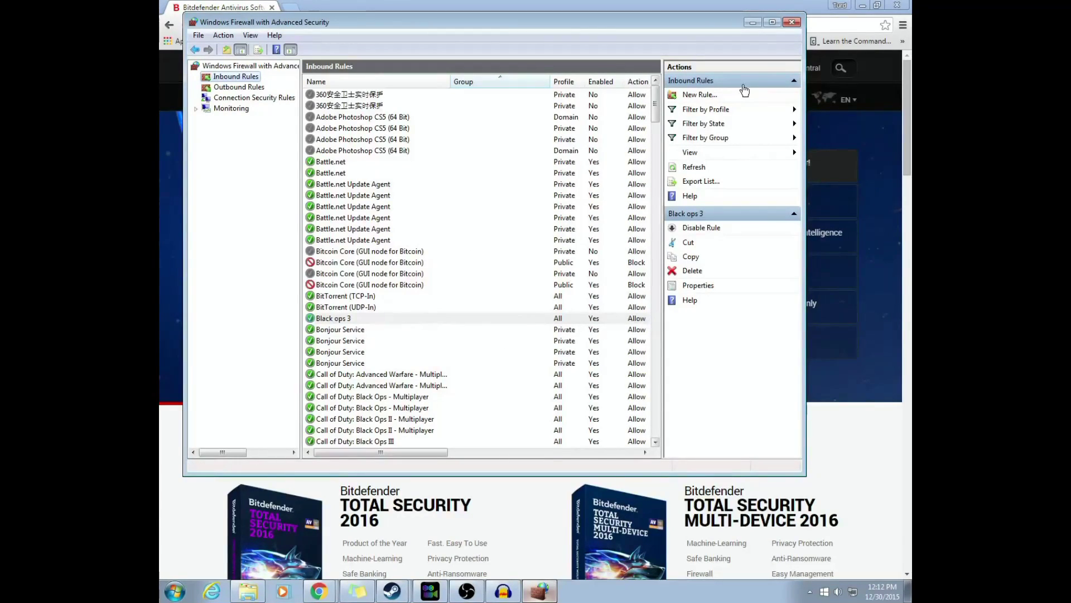
{"action": "left_click", "coordinate": [792, 22]}
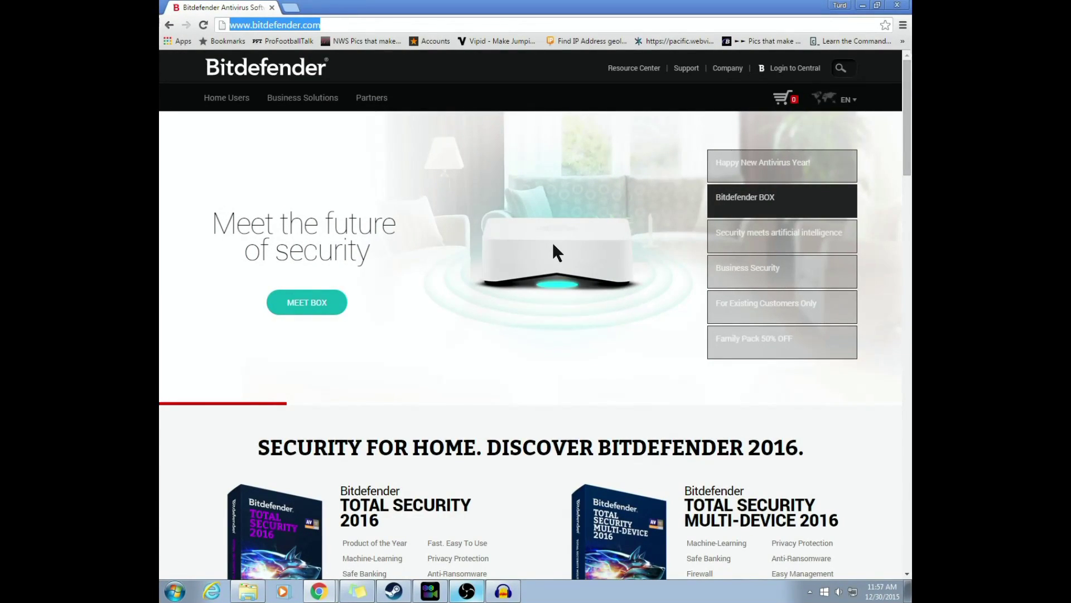
{"action": "mouse_move", "coordinate": [812, 594]}
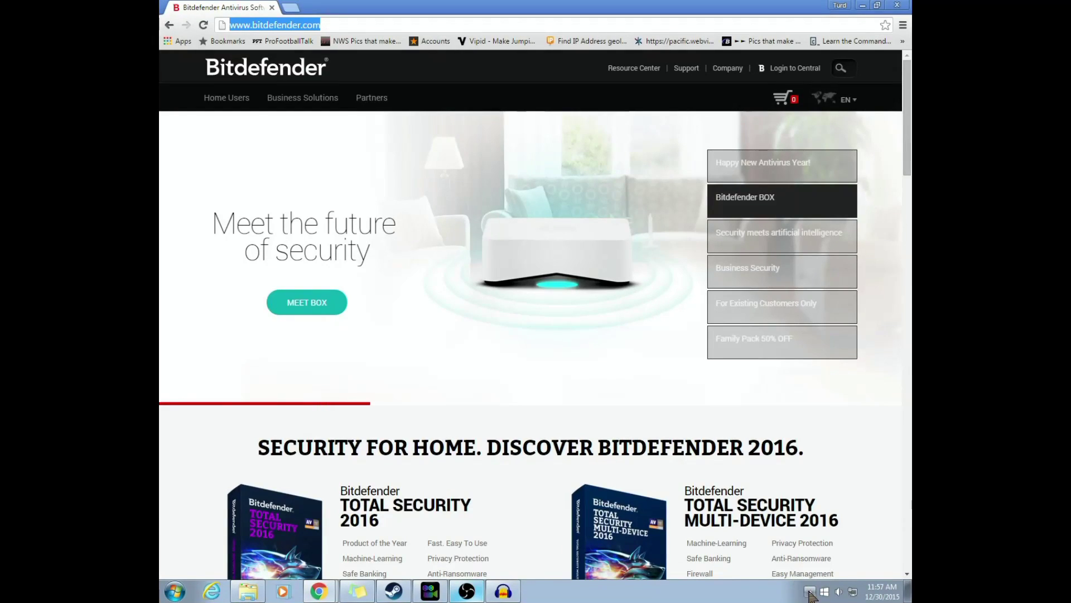
Expand the hidden notification-area icons on the Windows taskbar
{"action": "left_click", "coordinate": [810, 591]}
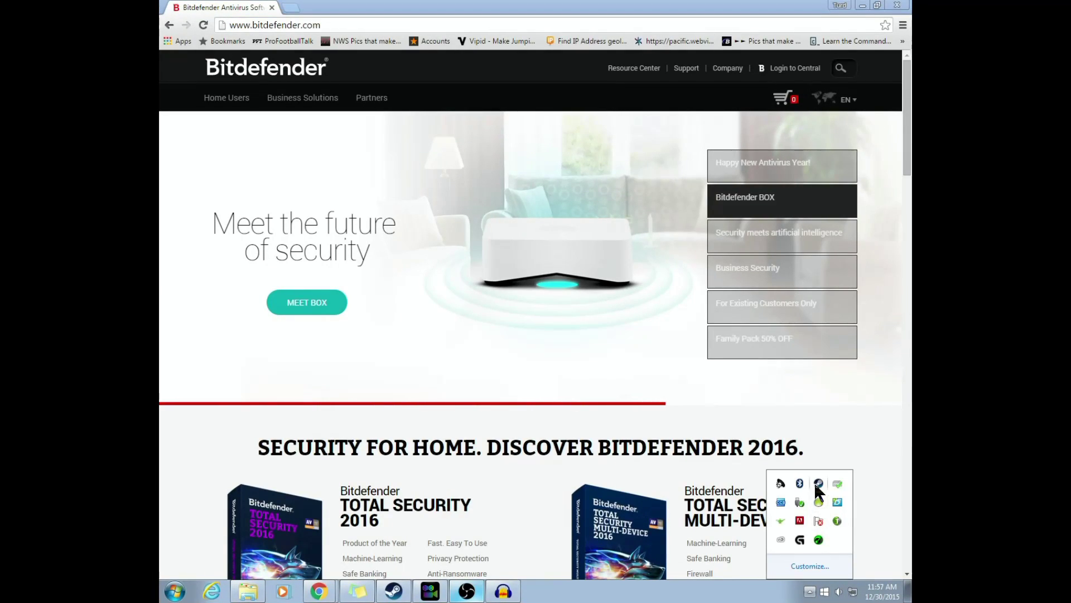